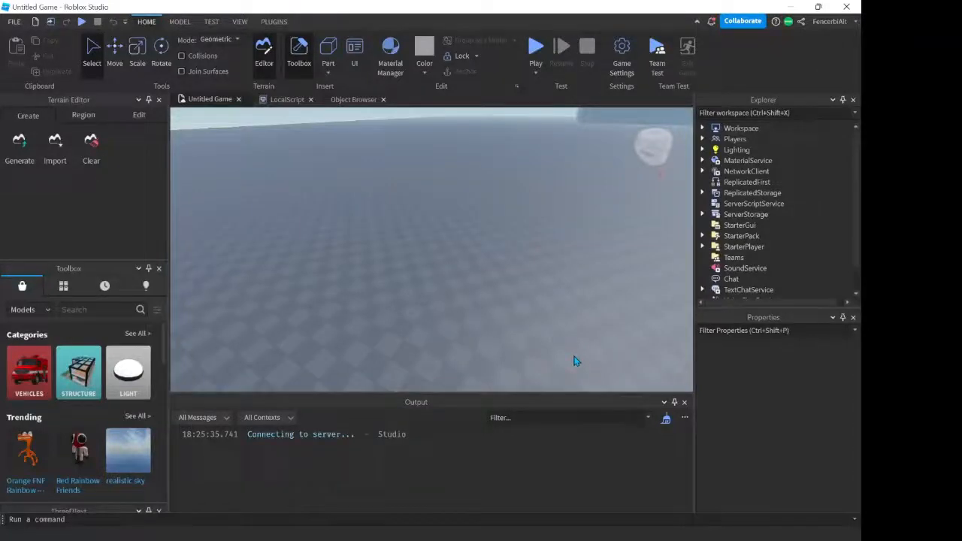
mouse_move(481, 349)
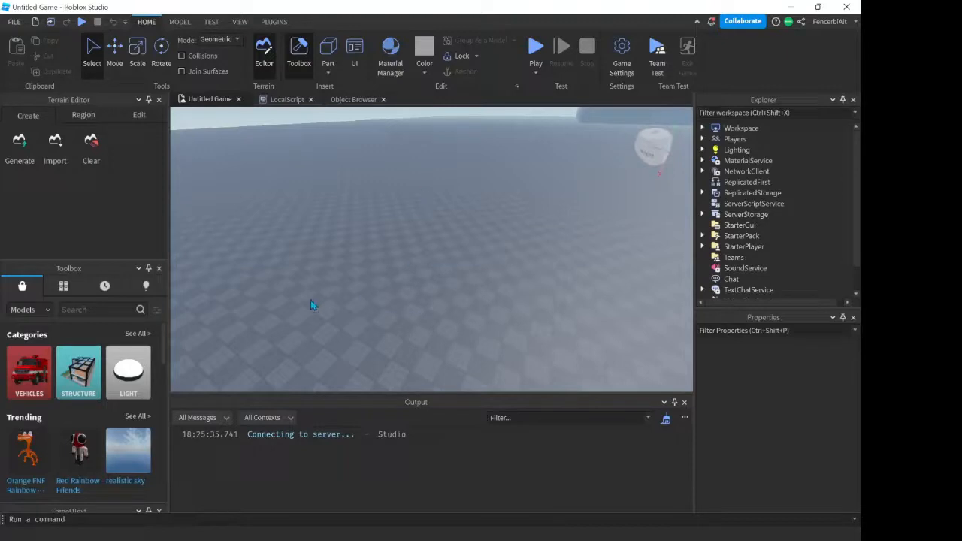
mouse_move(653, 129)
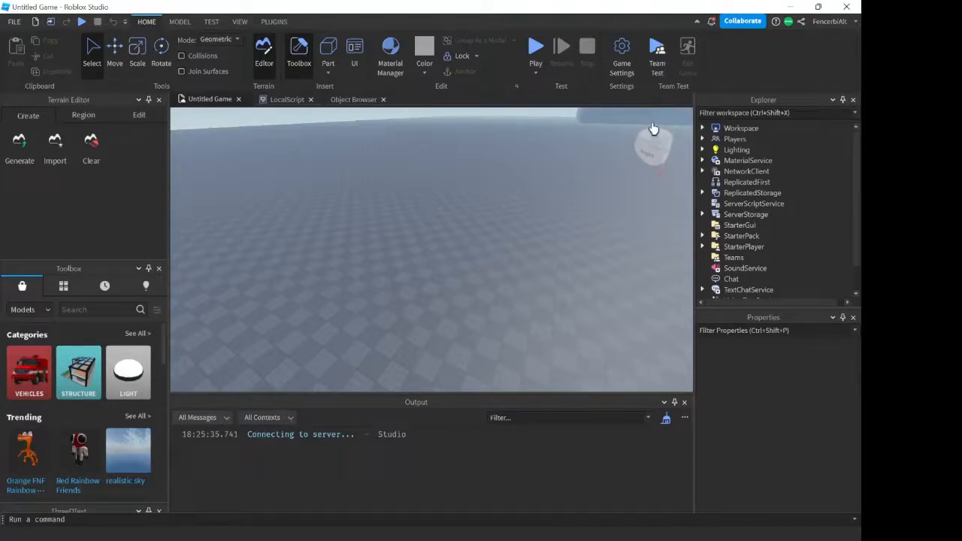
mouse_move(436, 128)
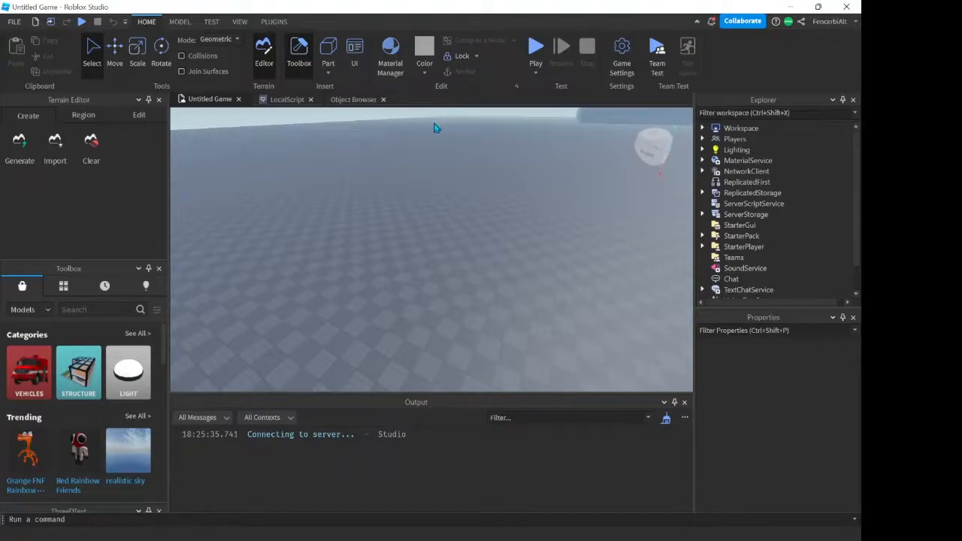
mouse_move(411, 135)
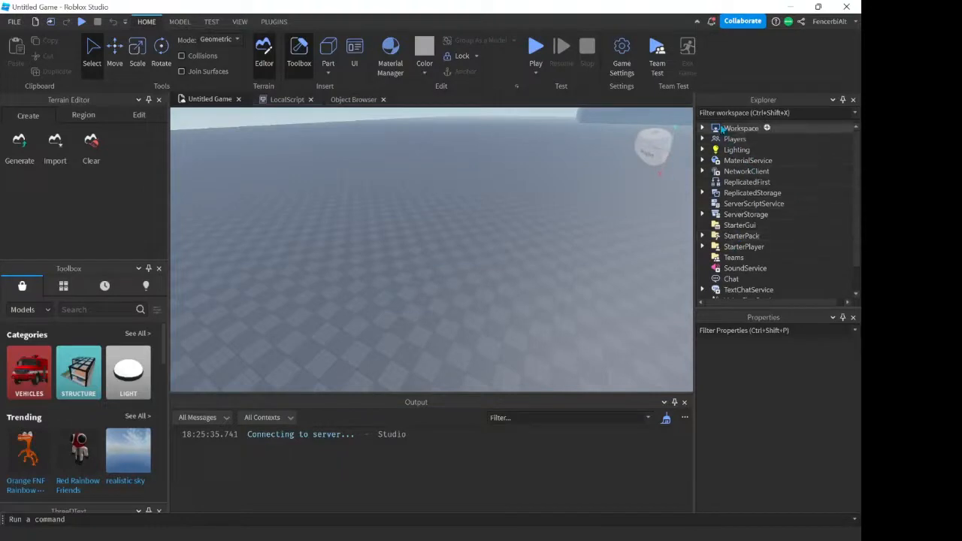
Step: Inspect Lighting and MaterialService, then view the existing control-disabling LocalScript code
left_click(737, 151)
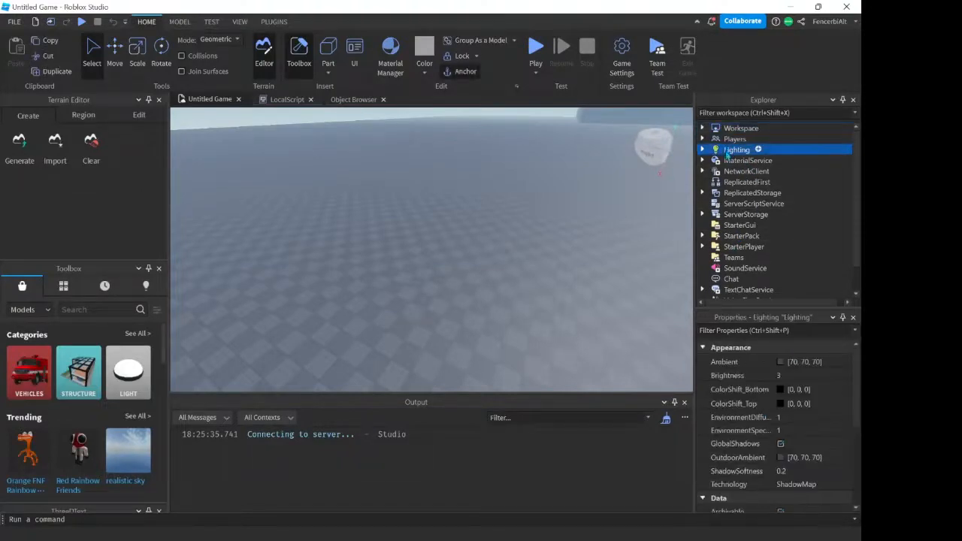
left_click(749, 160)
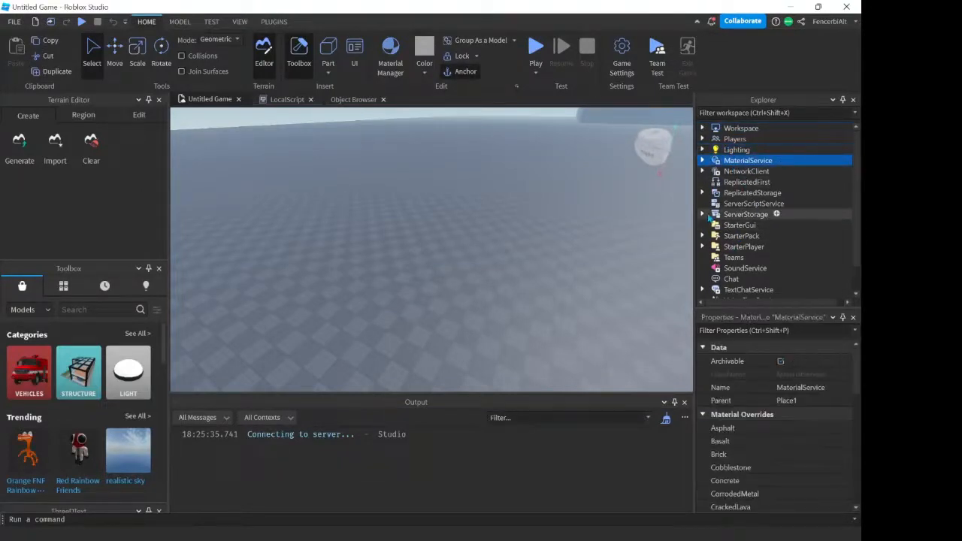
mouse_move(746, 182)
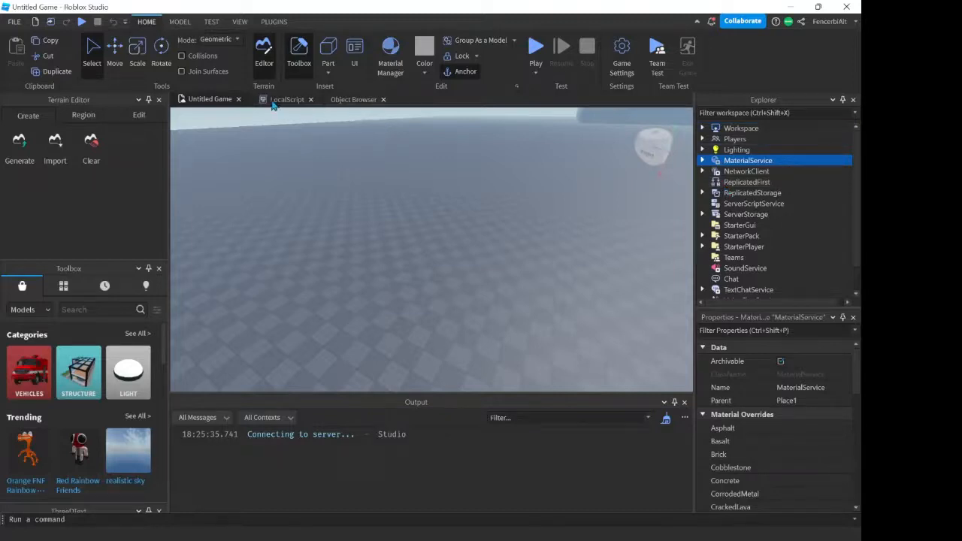
left_click(287, 99)
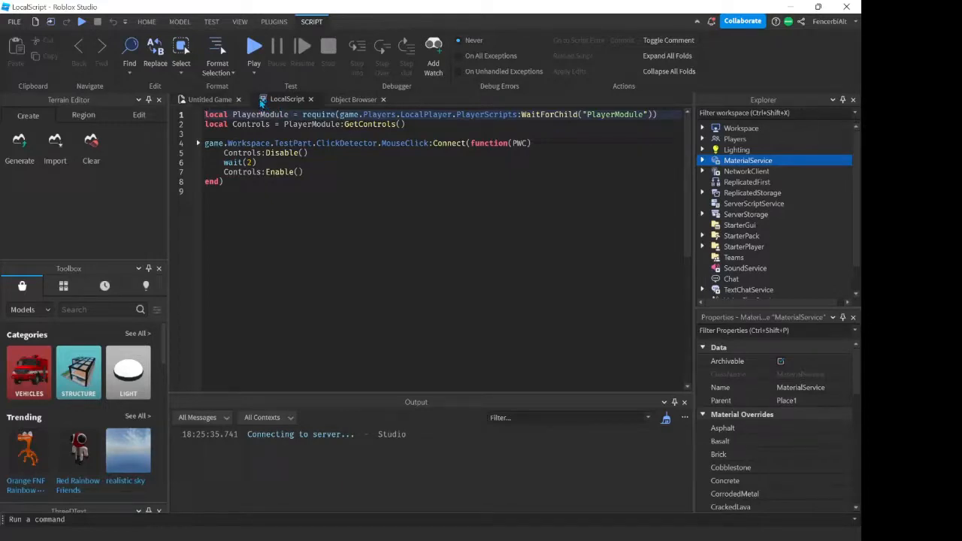
mouse_move(289, 99)
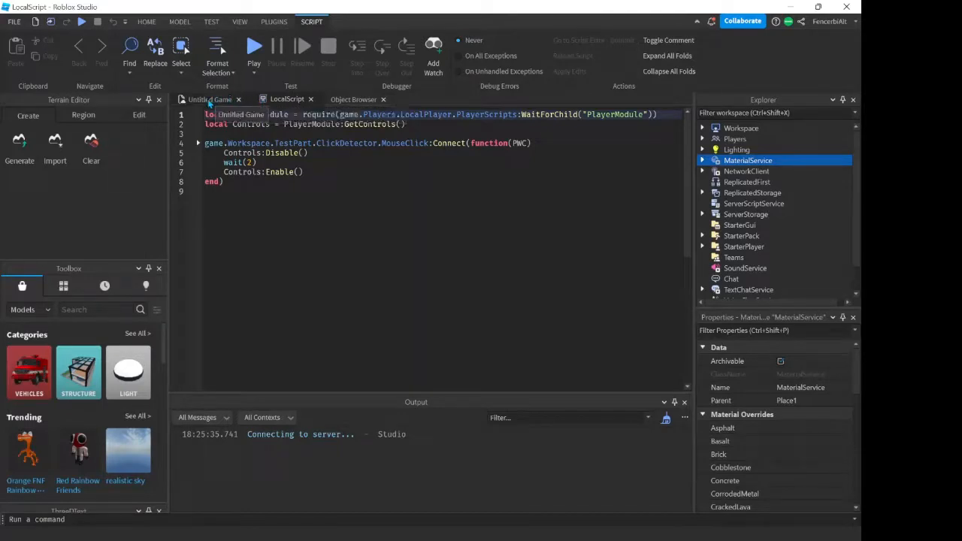
Step: Back in the game view, expand StarterPlayer to reveal its script folders
left_click(211, 99)
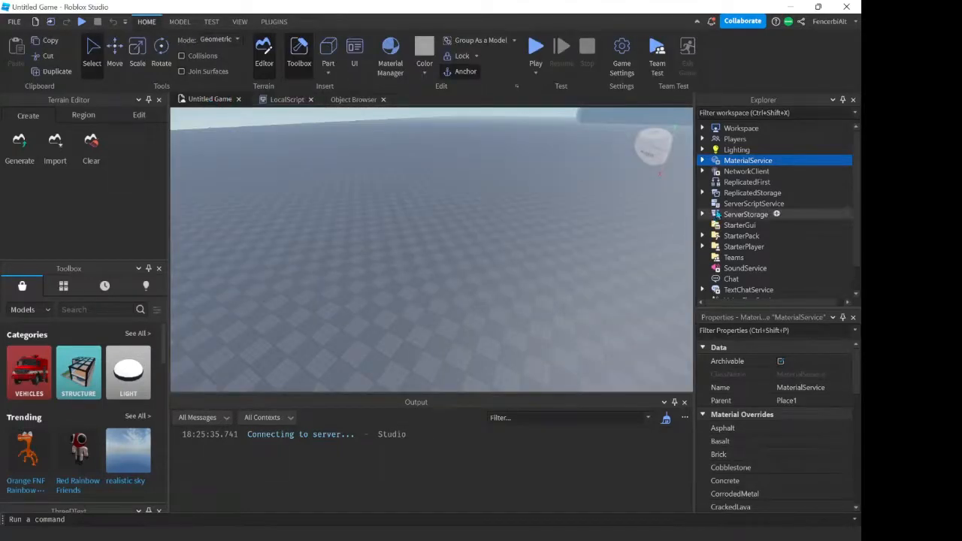
scroll("down", 3)
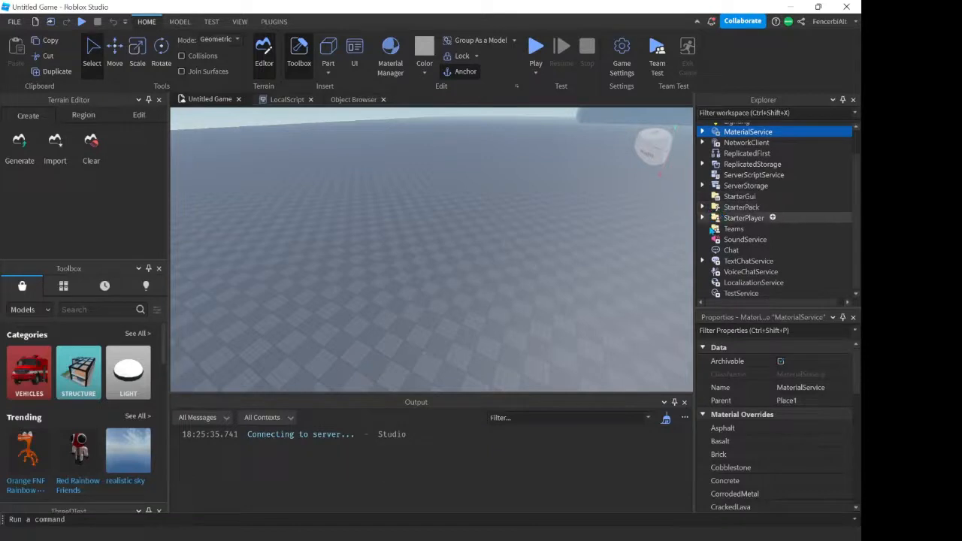
left_click(745, 217)
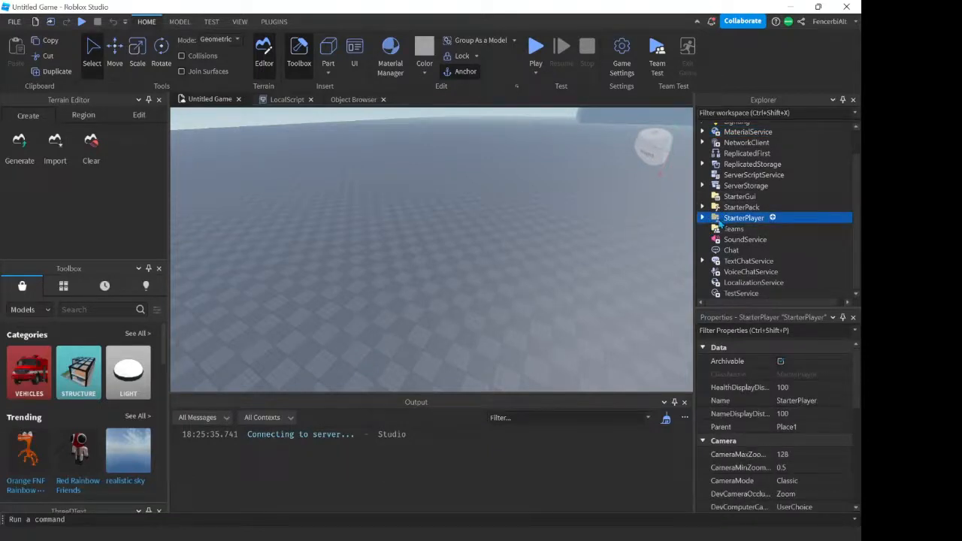
left_click(703, 216)
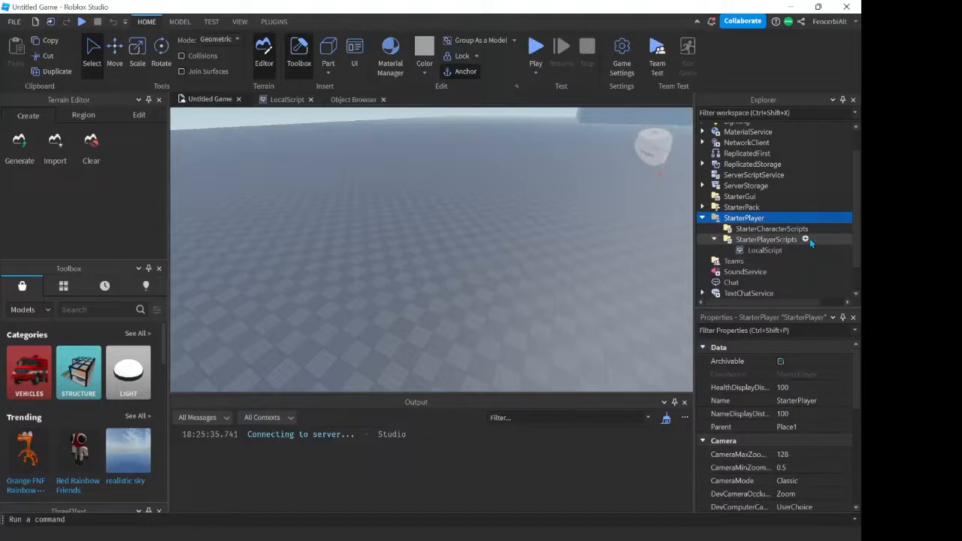
Step: Insert a new LocalScript under StarterPlayerScripts and begin renaming it
left_click(806, 239)
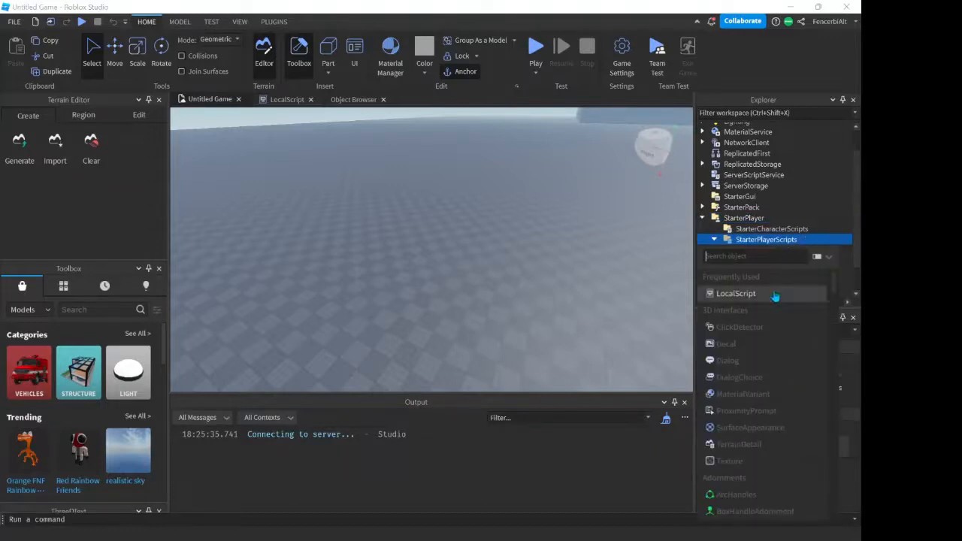
left_click(737, 293)
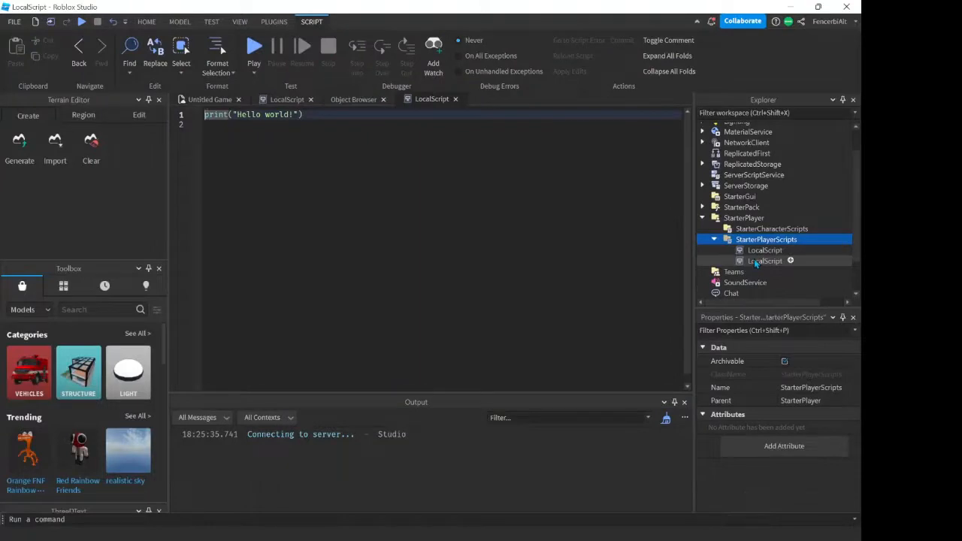
left_click(764, 262)
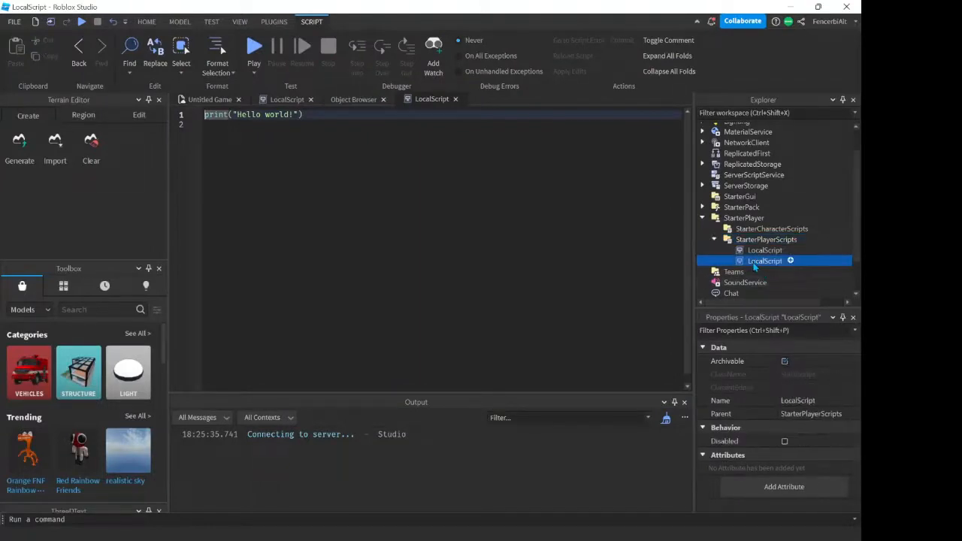
double_click(797, 400)
type("UIS")
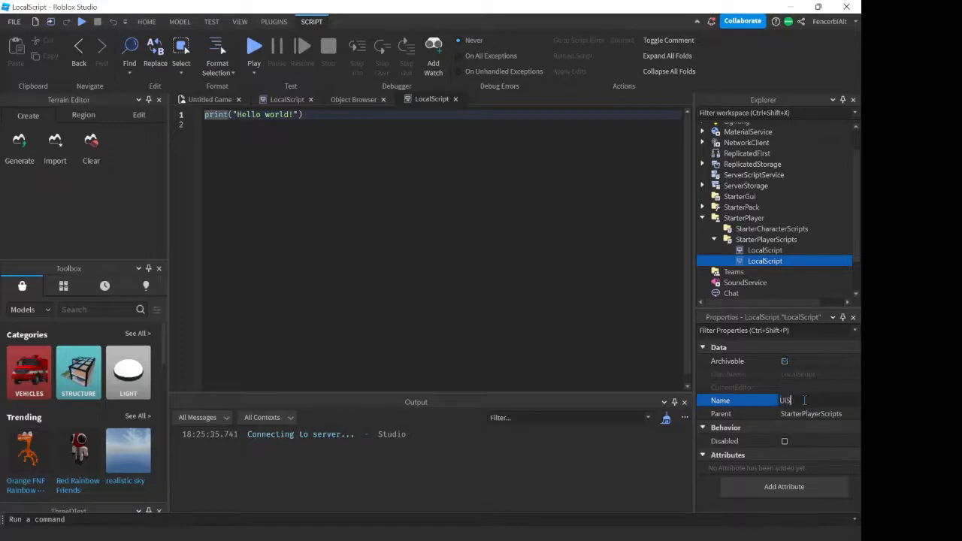
Step: Name the script UIS and start line 1 with local UserInputService =
key("Return")
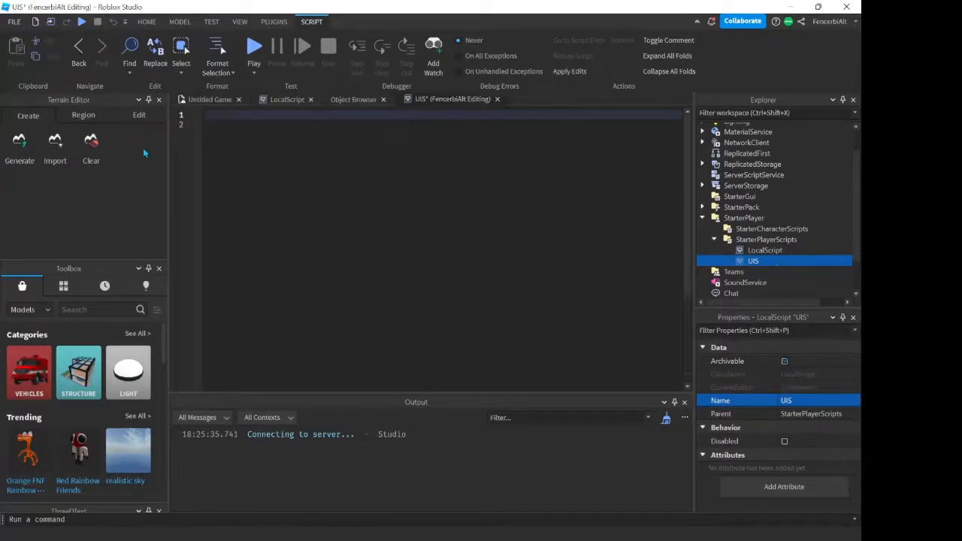
type("l")
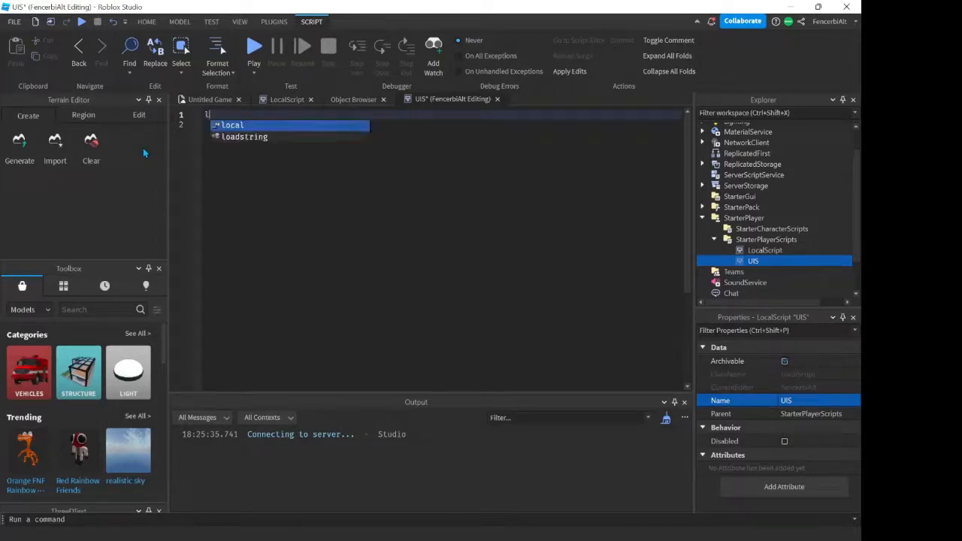
type("local UserInputS")
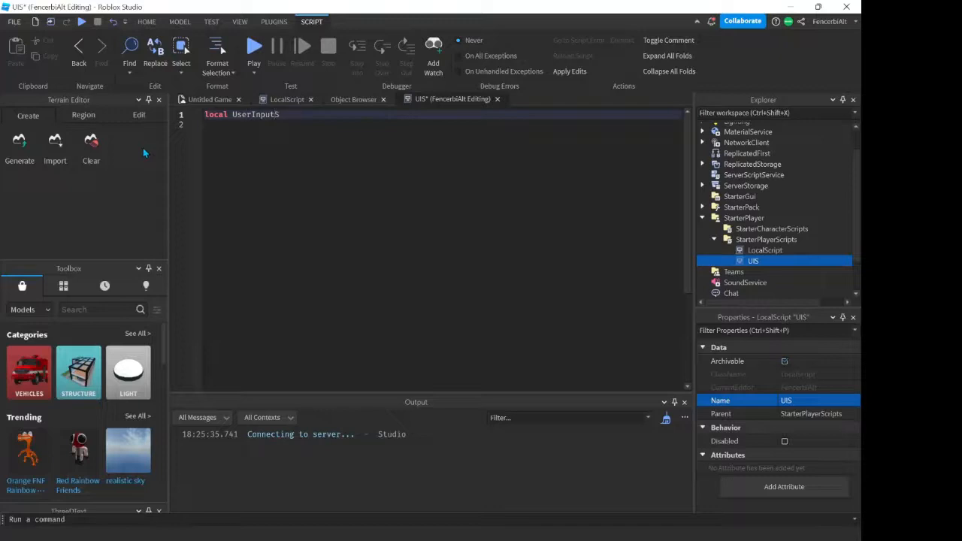
type("ervice")
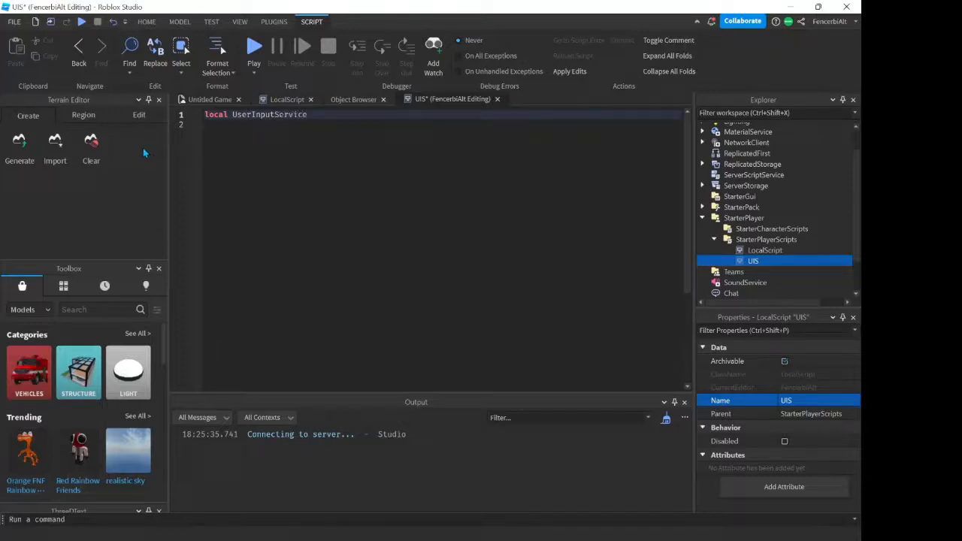
type("=")
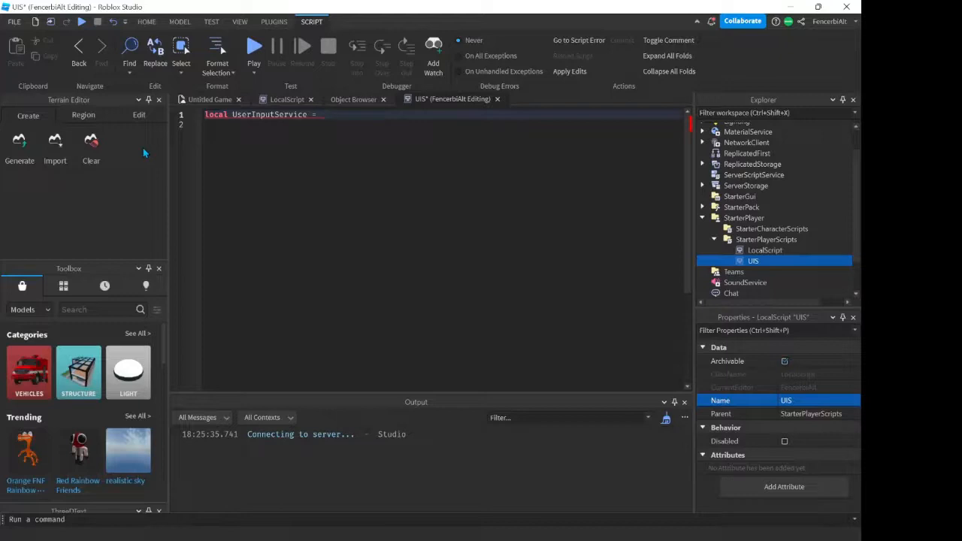
type("io")
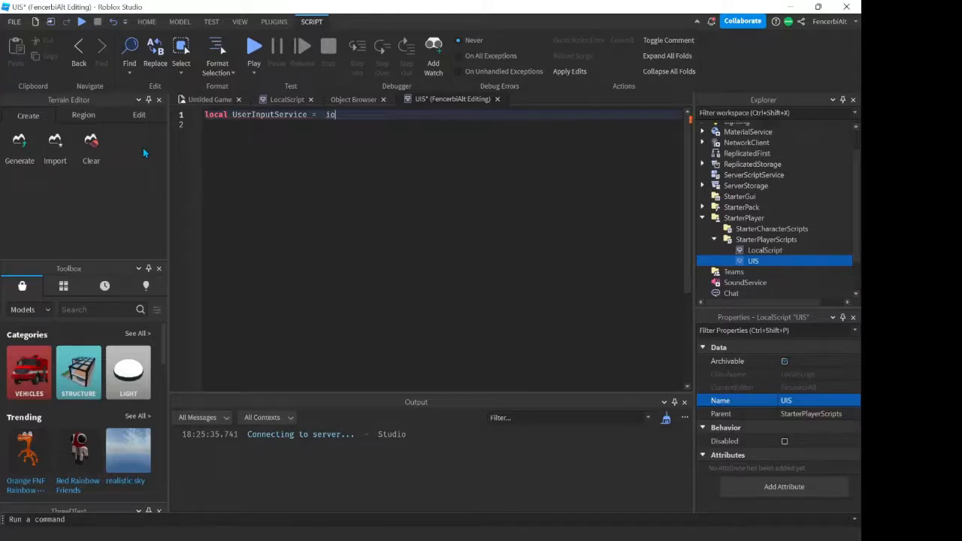
type("f")
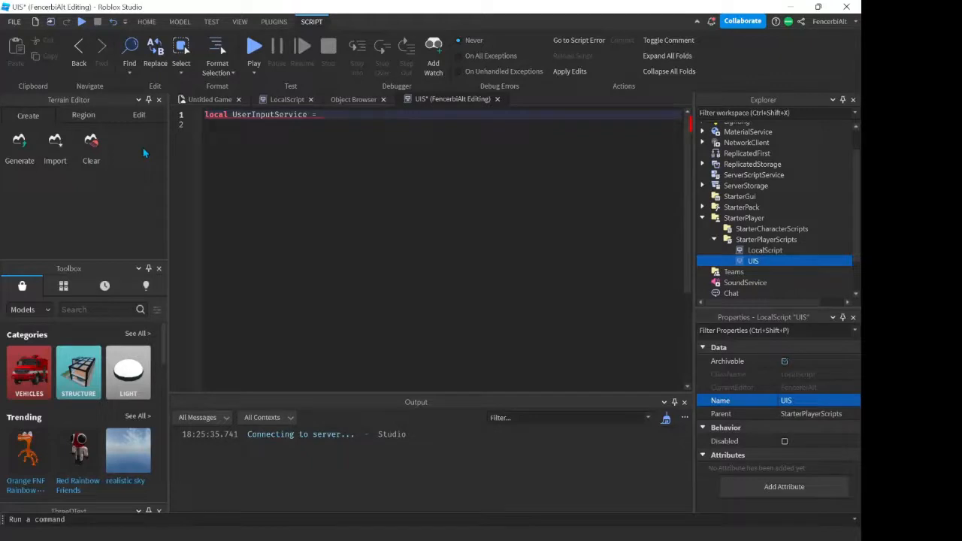
Step: Complete the assignment as game:GetService("UserInputService")
left_click(325, 114)
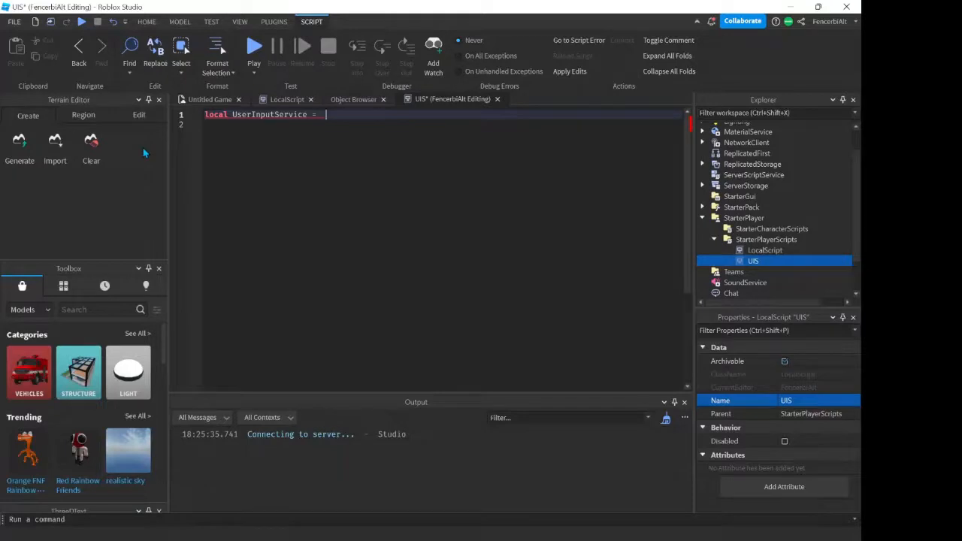
type("game")
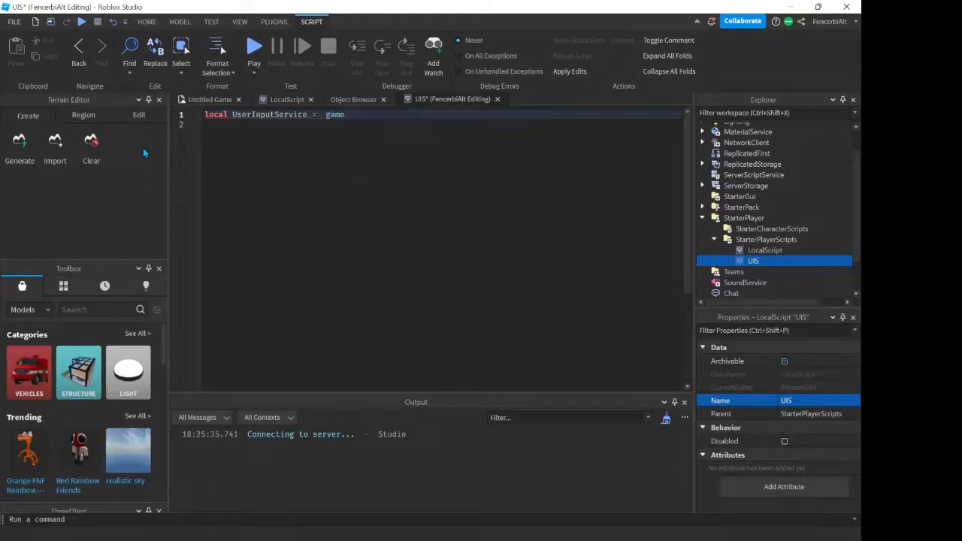
type(".")
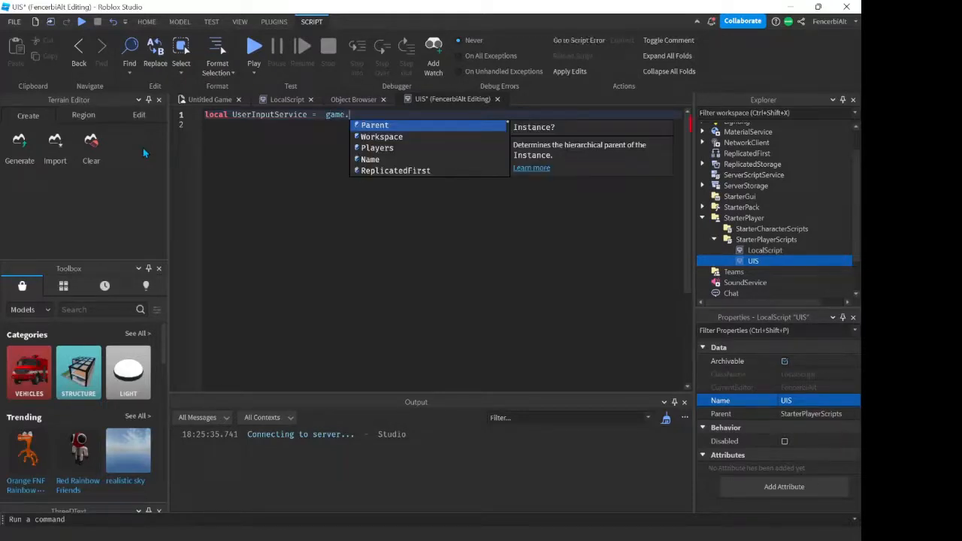
type(":g")
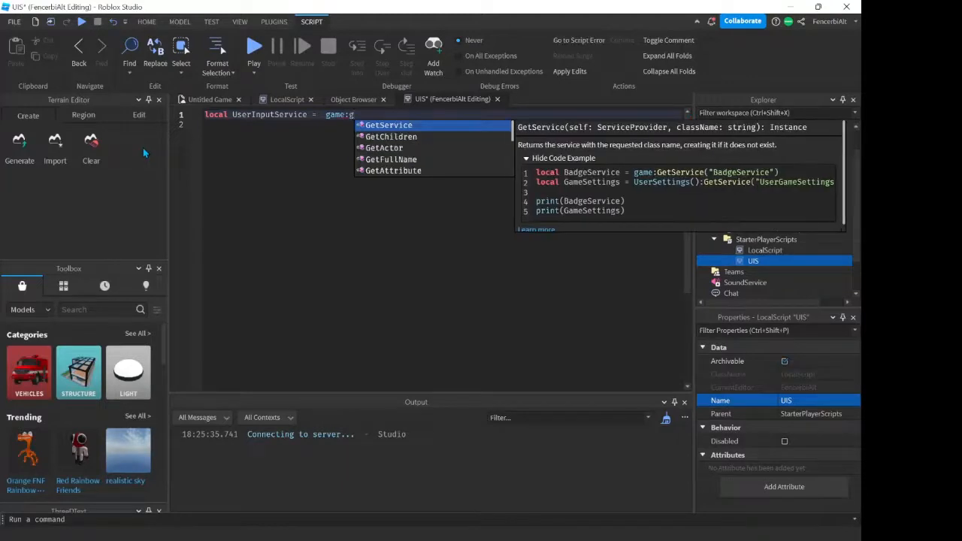
left_click(388, 125)
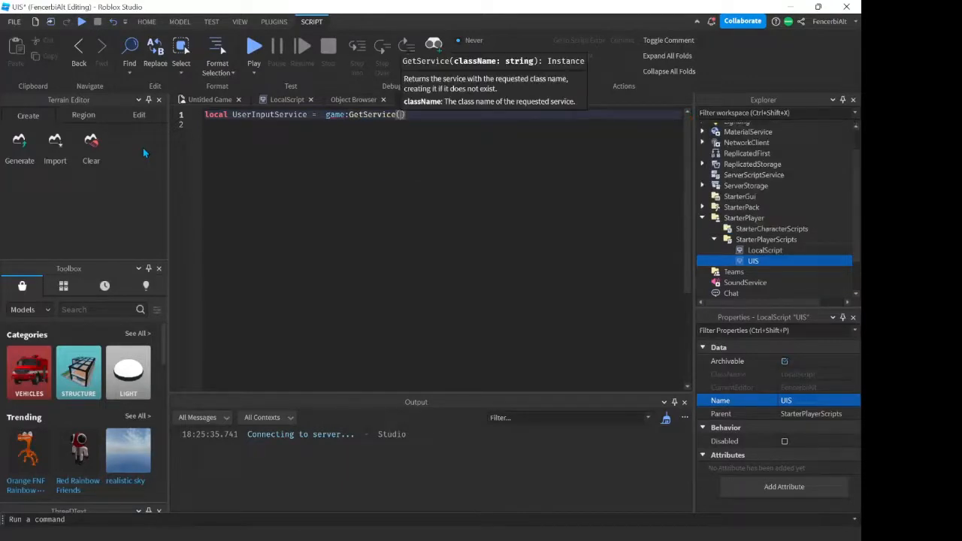
type("\"UserInputService")
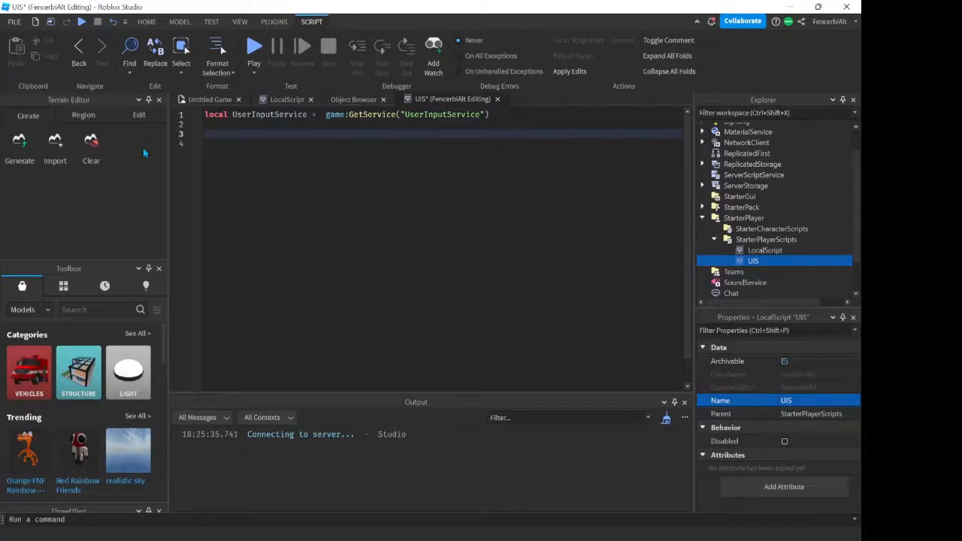
Step: Search the Toolbox for a Roblox sword and place ClassicSword into ReplicatedStorage
left_click(210, 100)
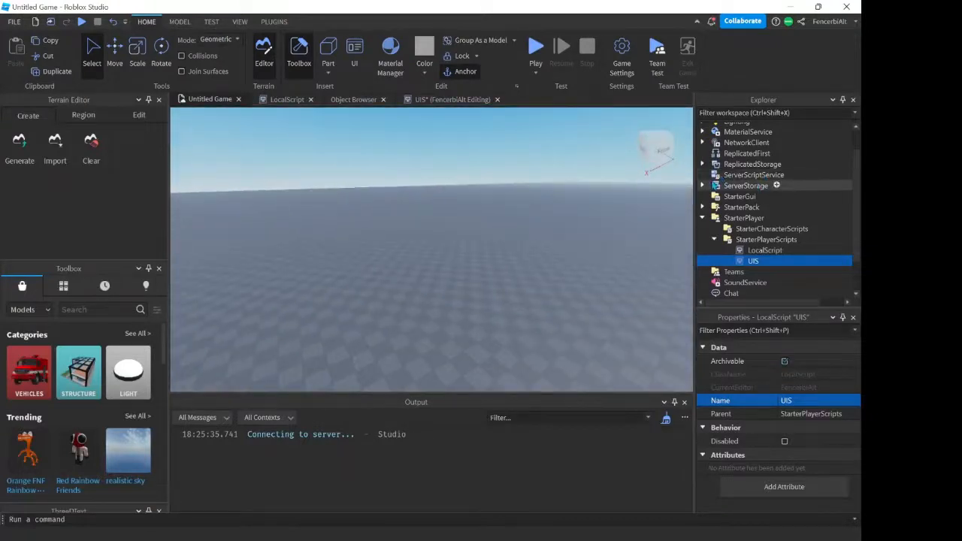
left_click(757, 174)
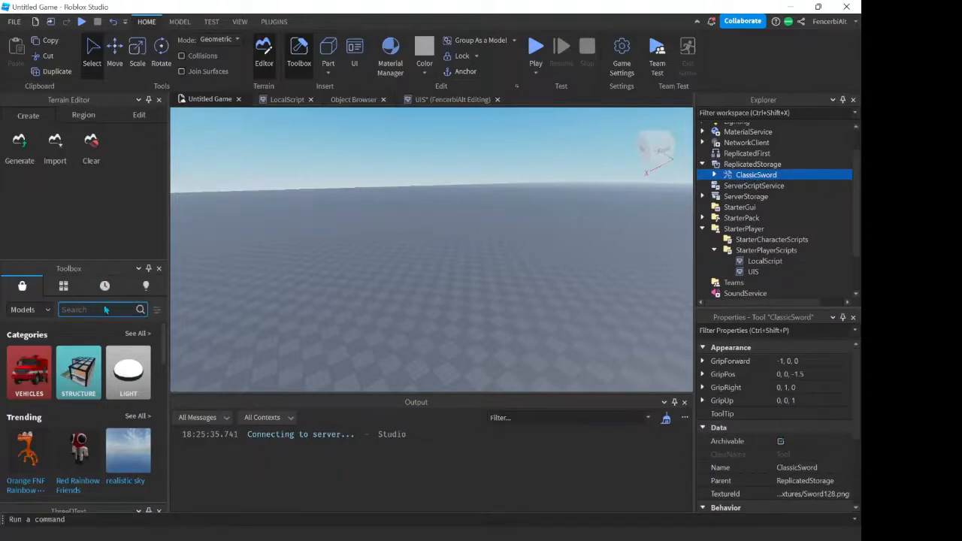
type("roblox sw")
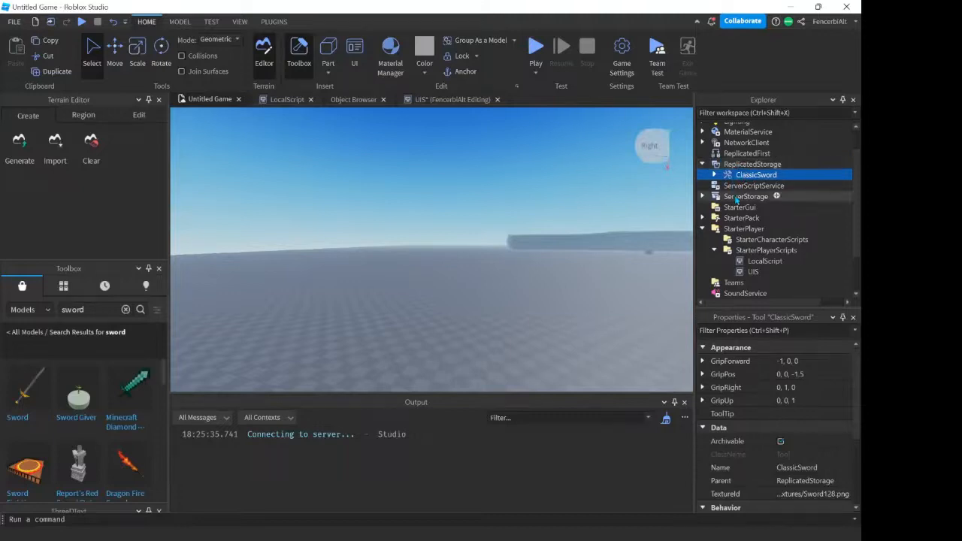
scroll("up", 3)
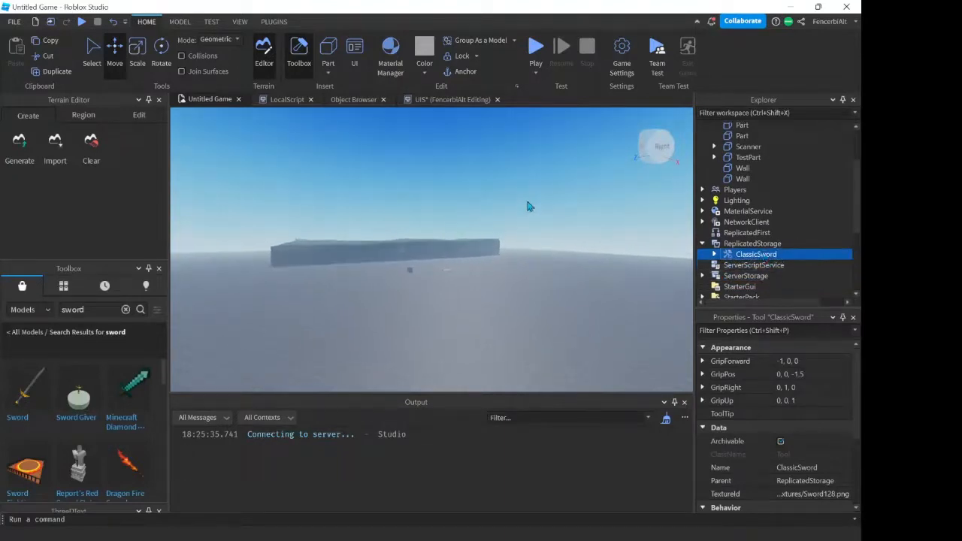
scroll("down", 3)
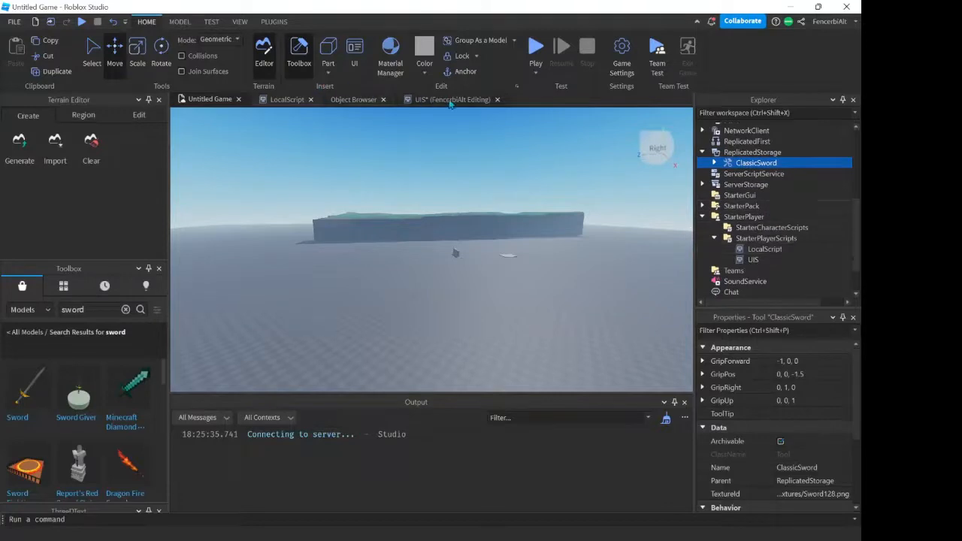
Step: In UIS, write UserInputService.InputBegan:Connect()
left_click(451, 100)
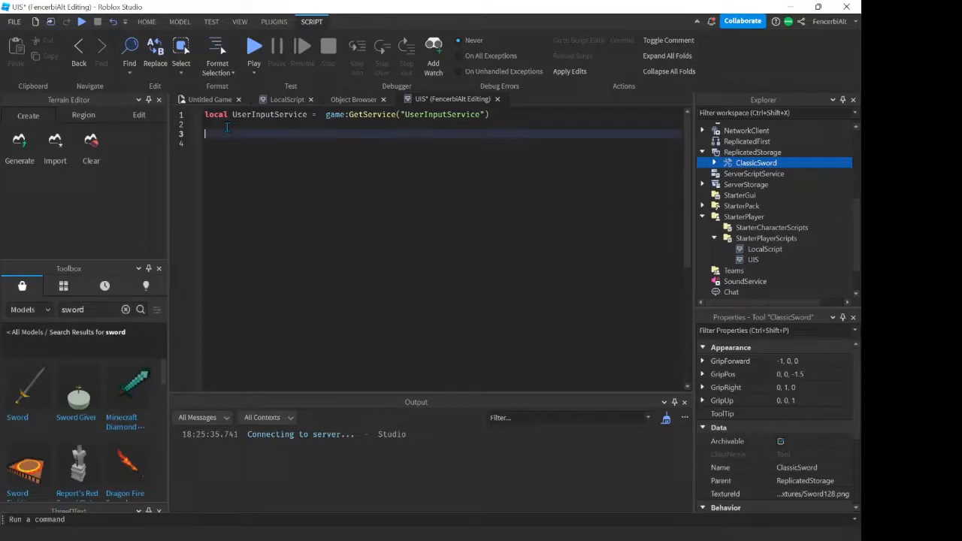
type("ui")
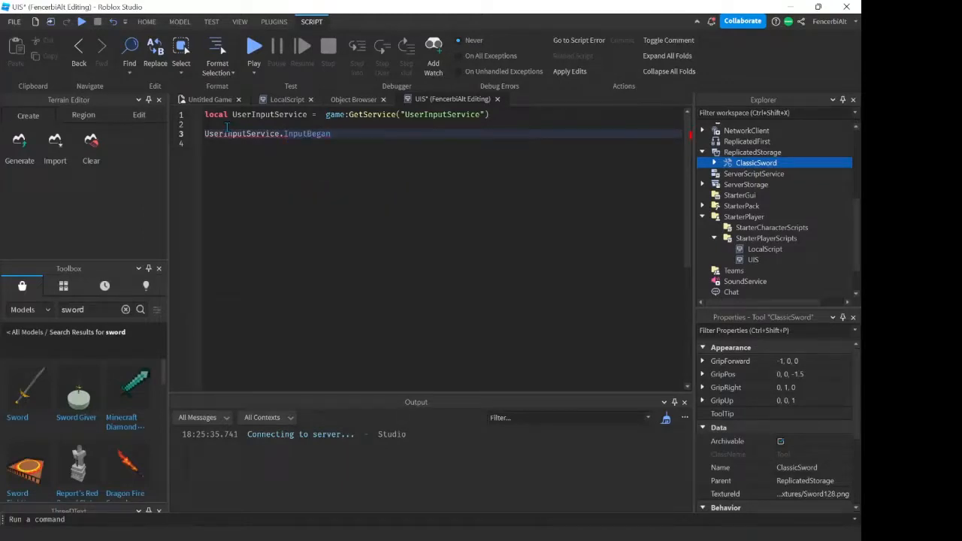
type("InputBegan")
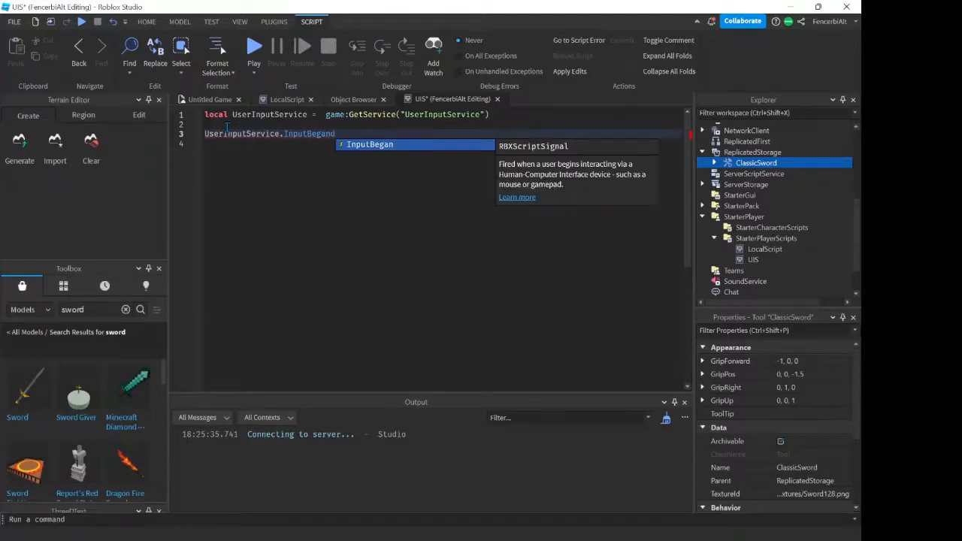
type("t")
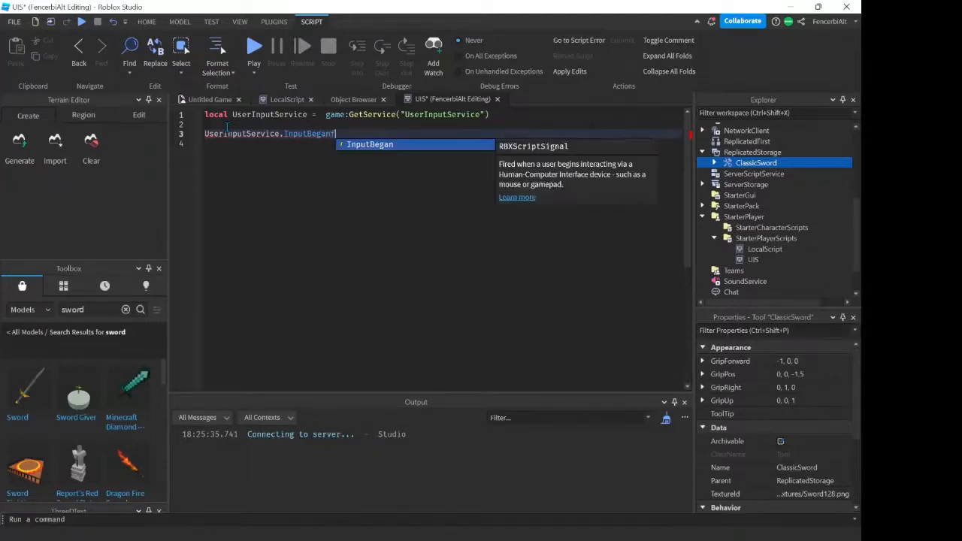
type("c")
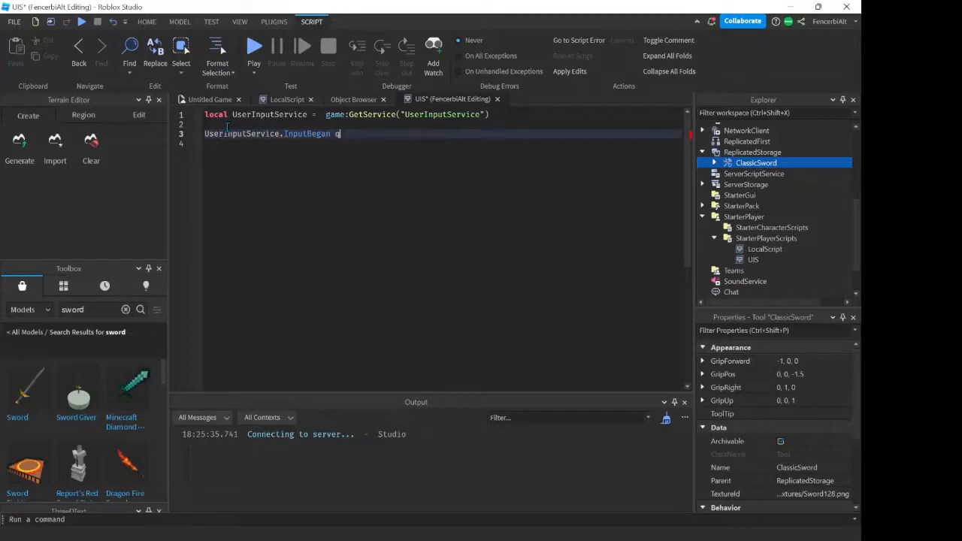
key("Backspace")
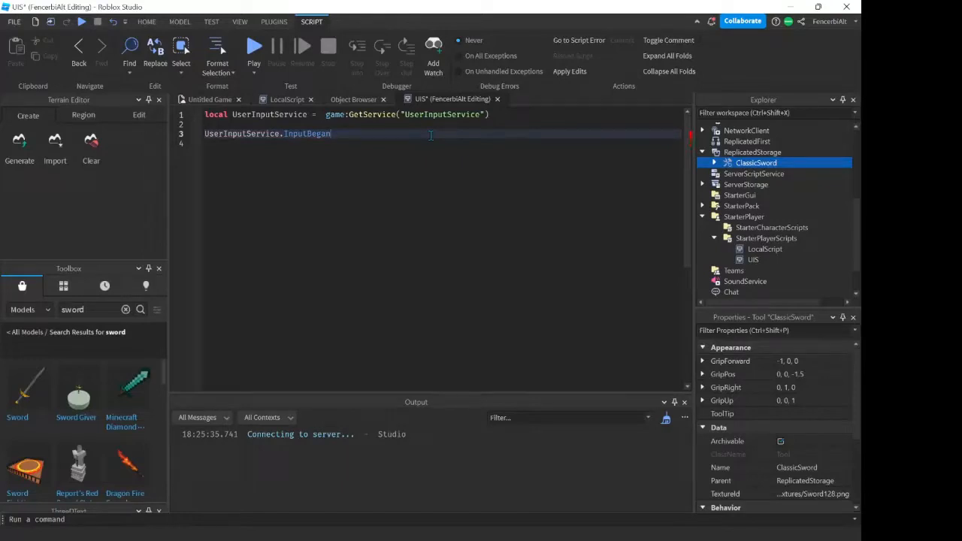
type(":Connect()")
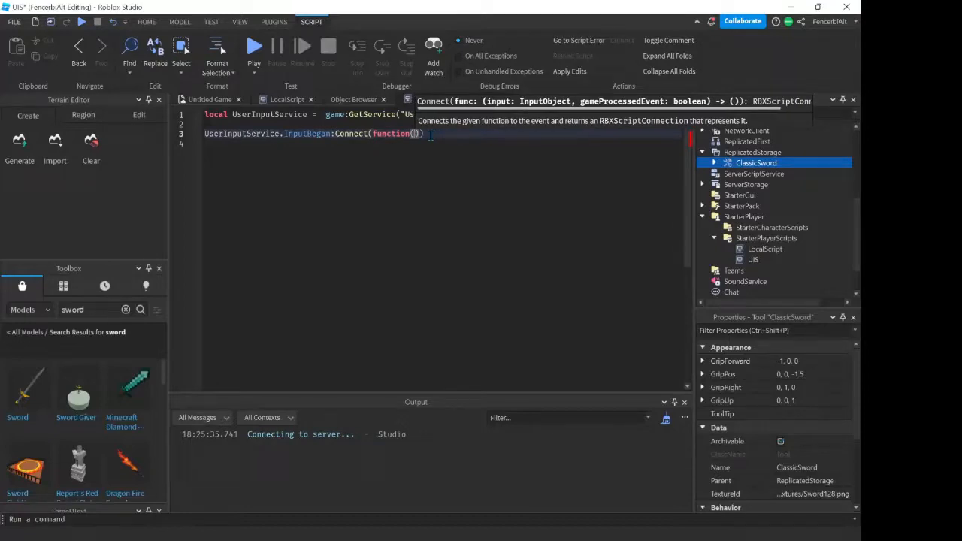
Step: Pass function(Input, gPE) to Connect and close it with end)
type("i")
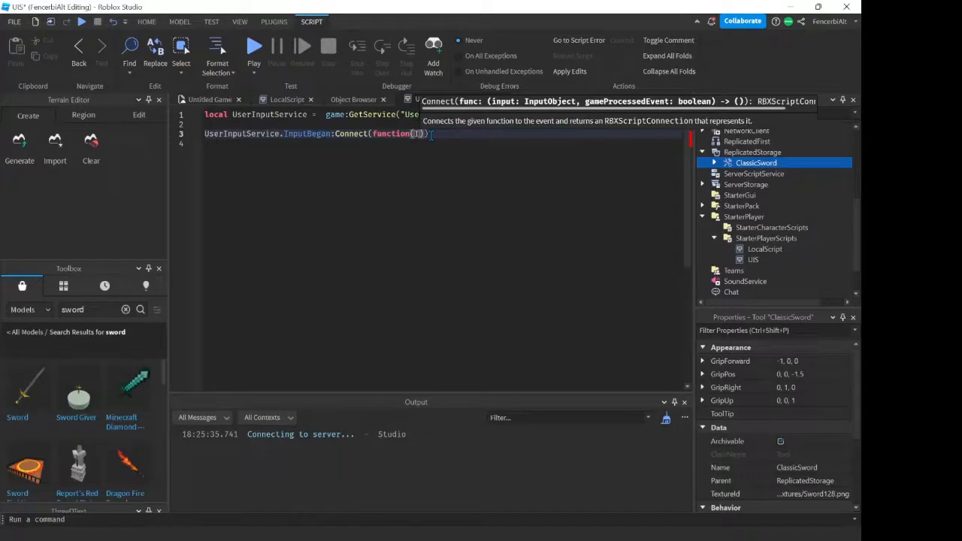
type("InputU")
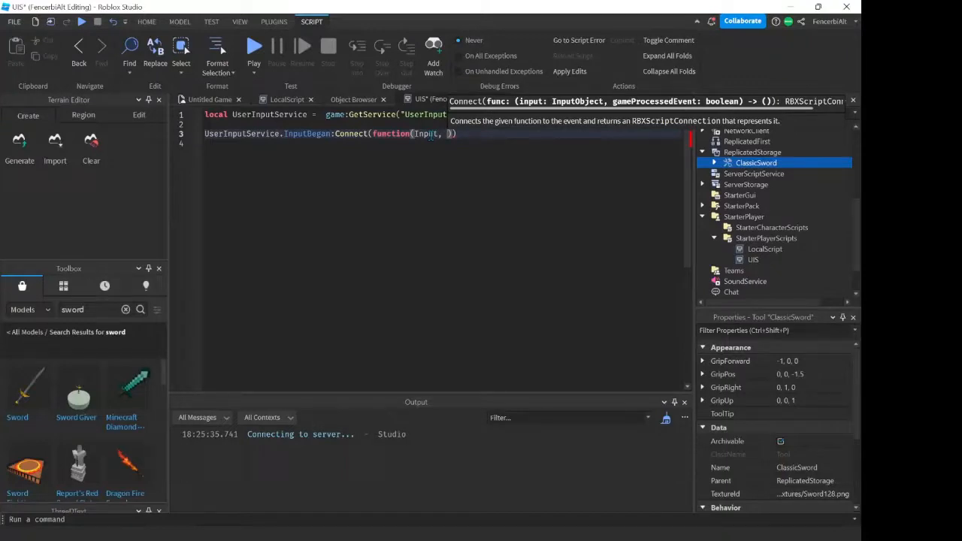
type("gPE")
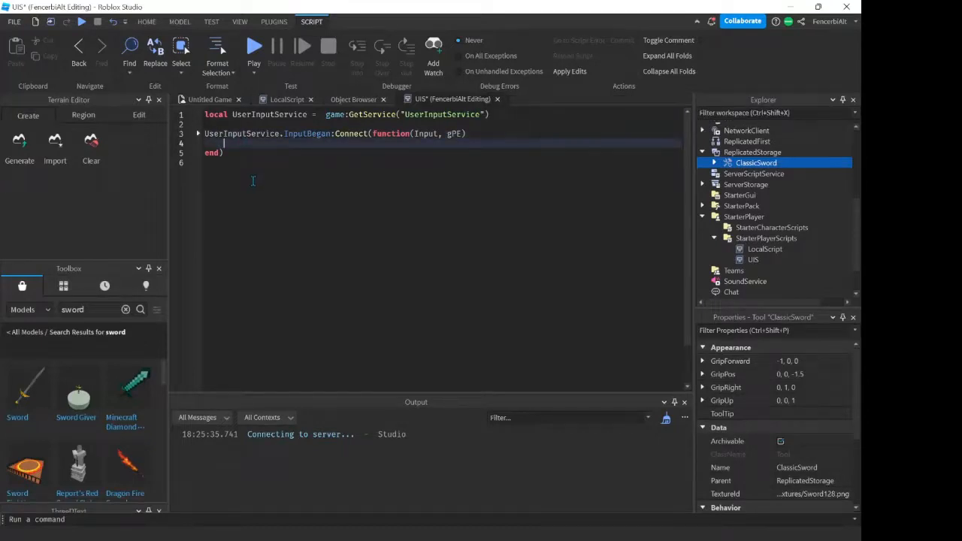
right_click(252, 181)
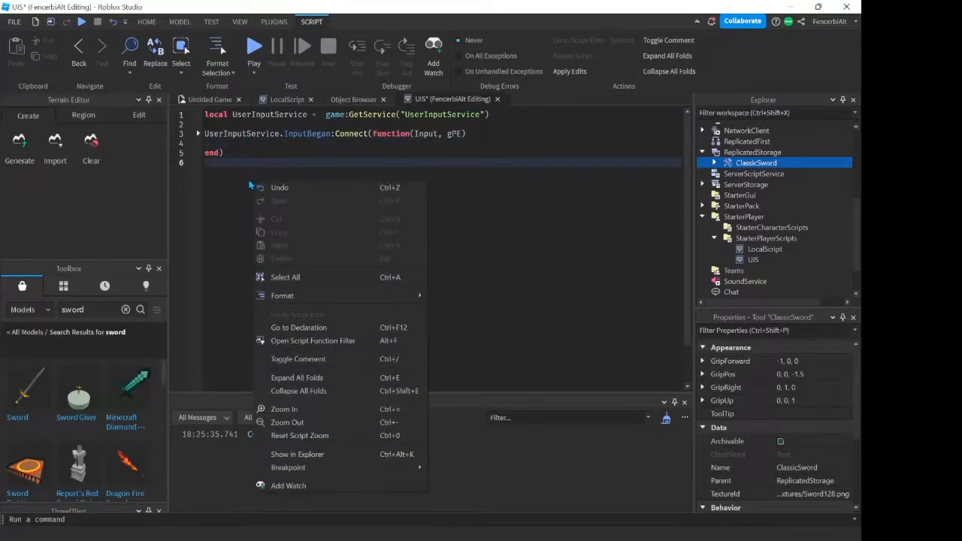
type("d")
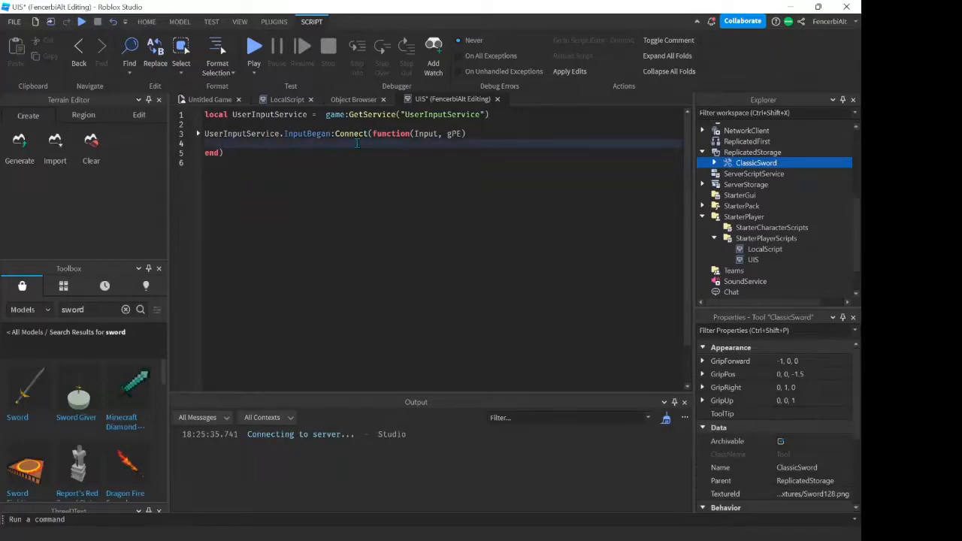
Step: Add an if block checking Input.KeyCode == Enum.KeyCode.F inside the function
type("if Input")
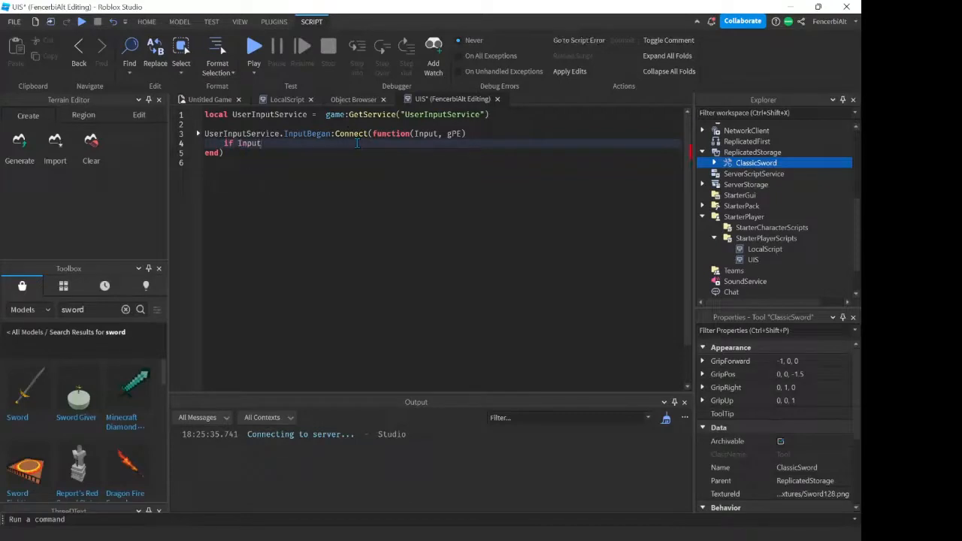
type(".KeyCode ==")
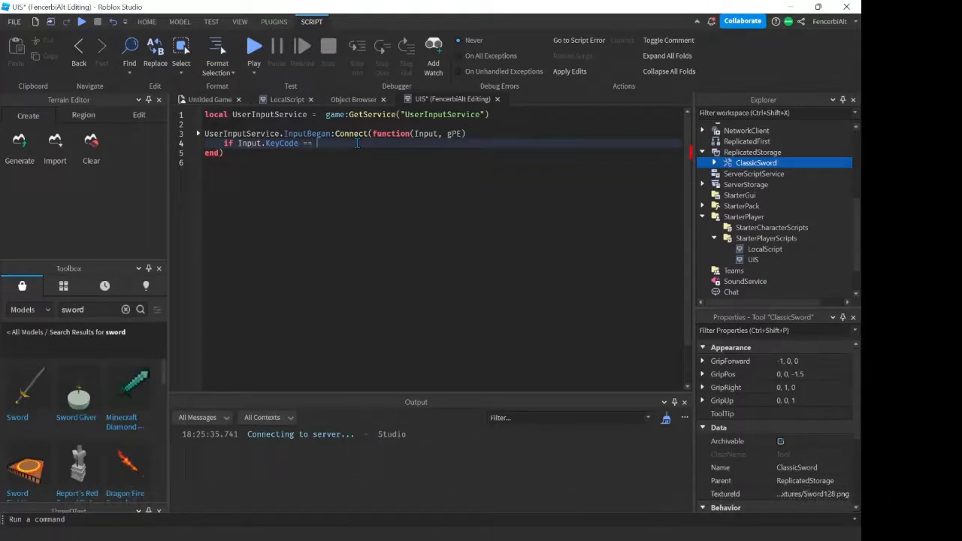
type("Enum")
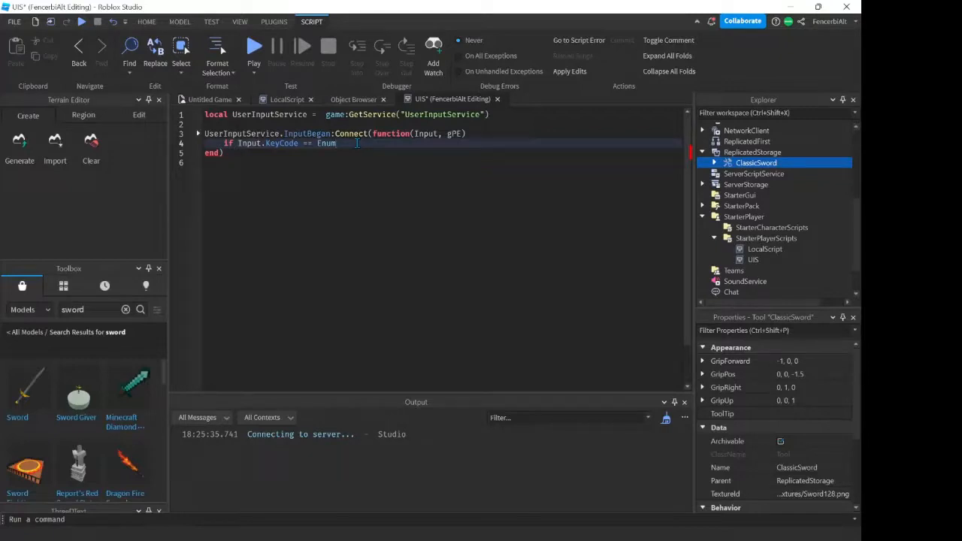
type(".KeyCode")
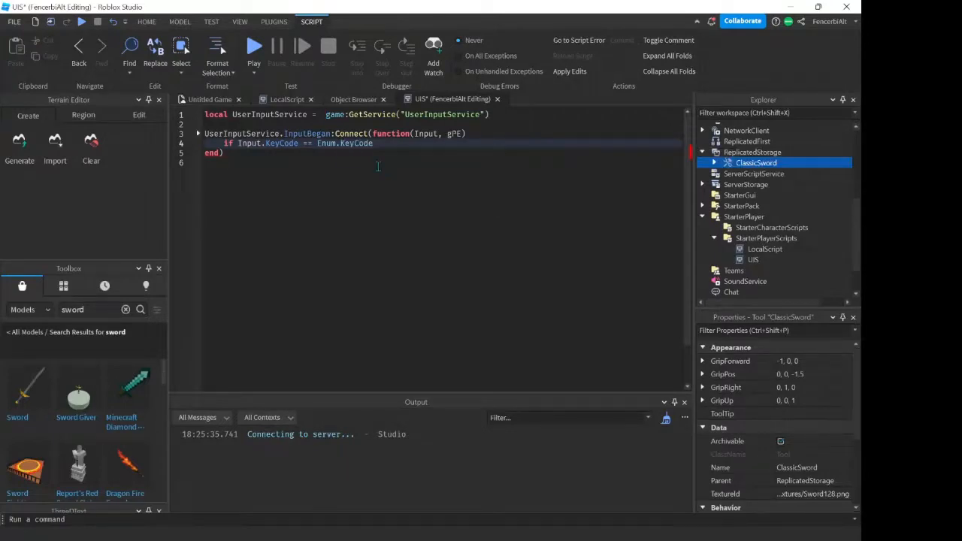
type(".F")
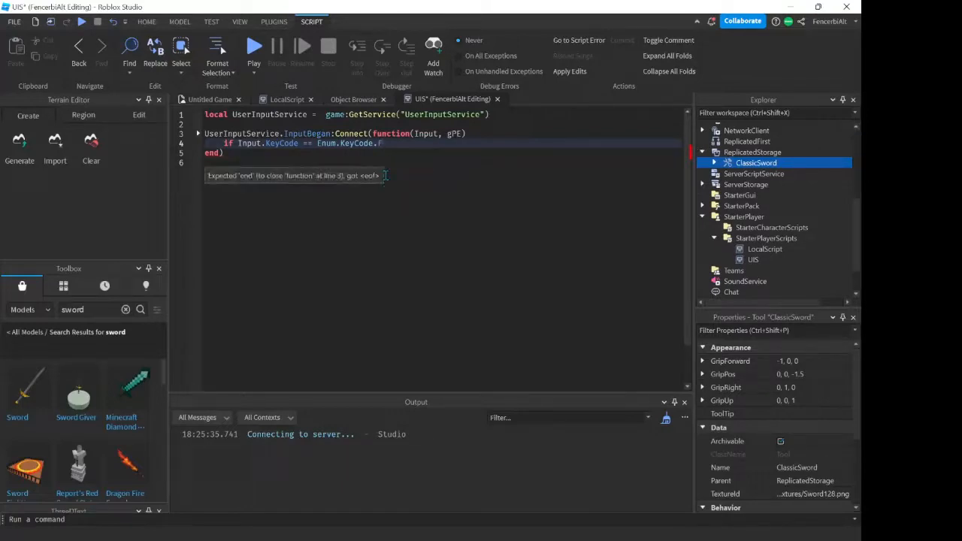
Step: After then, write game.ReplicatedStorage.ClassicSword:Clone()
type("then")
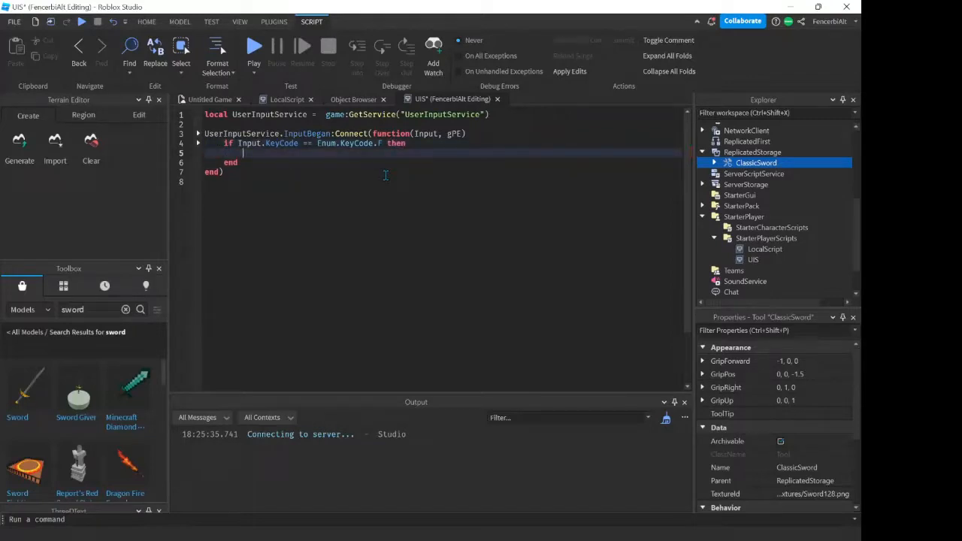
type("game.ReplicatedFirst")
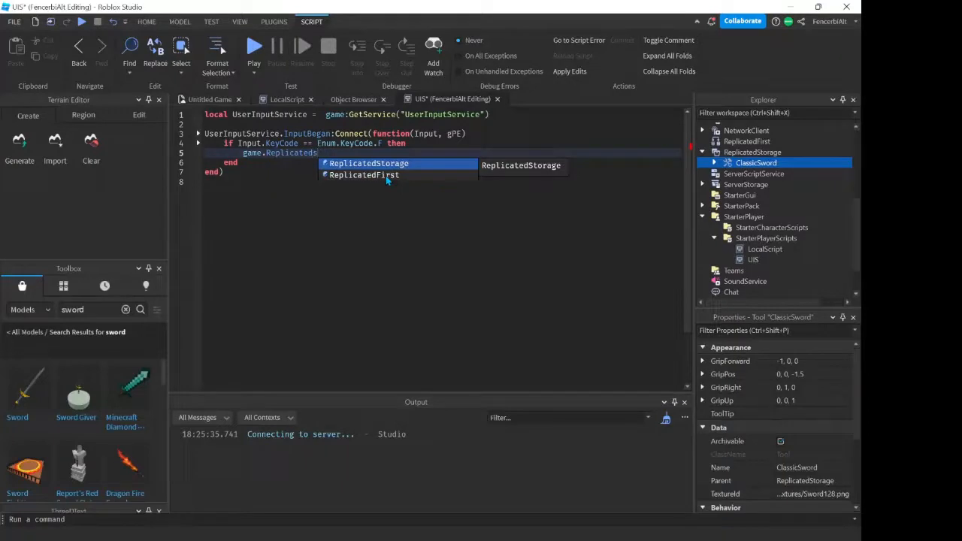
left_click(368, 163)
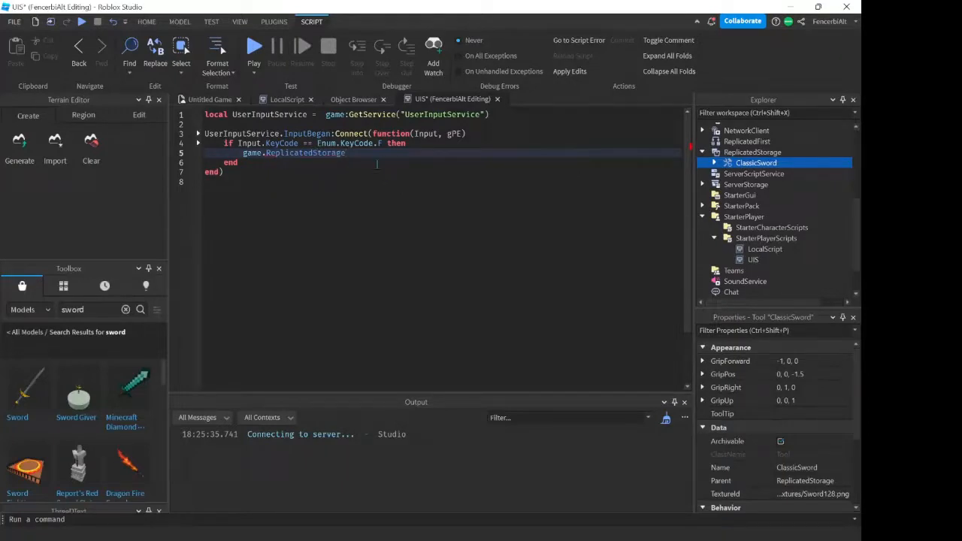
type(".ClassicSword")
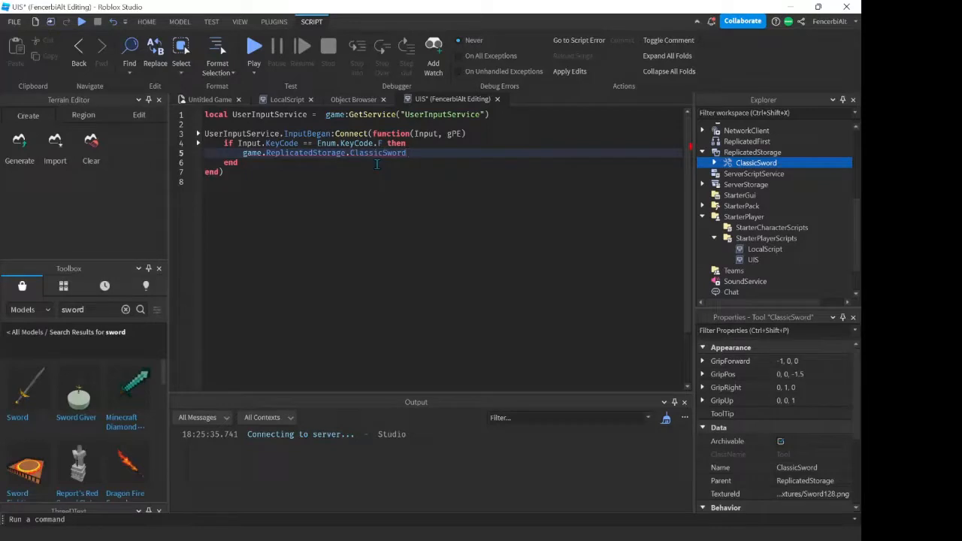
type(":Clone()")
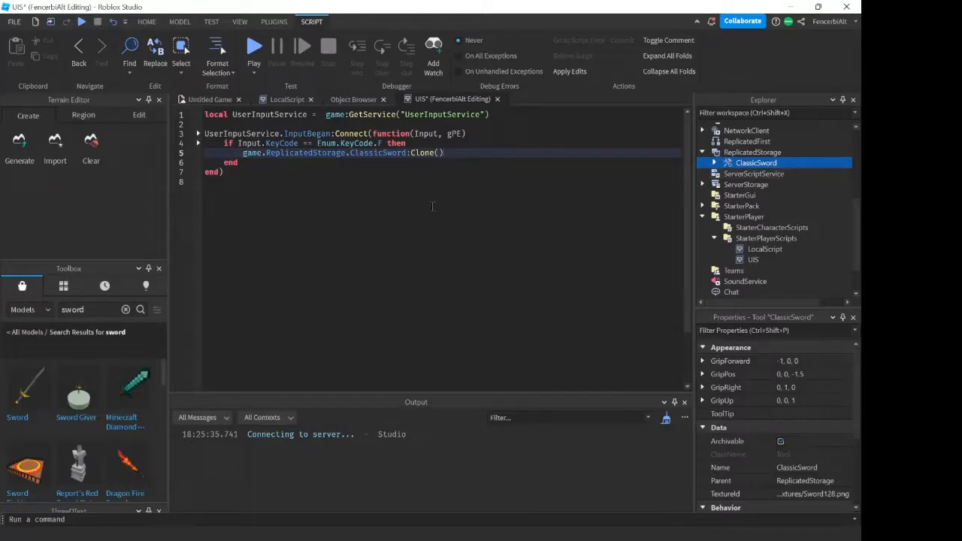
Step: Append .Parent = game.Players.LocalPlayer.Backpack to the clone call
left_click(434, 207)
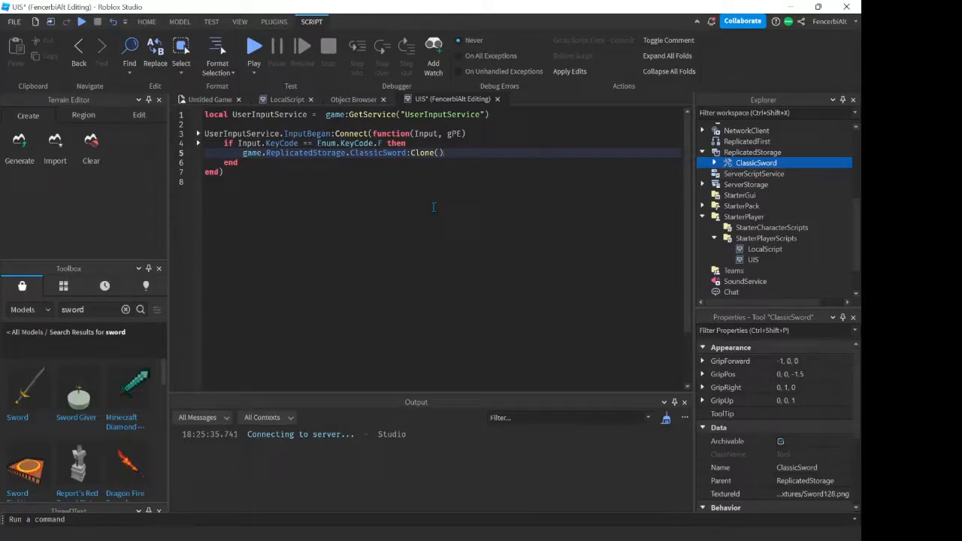
type(".p")
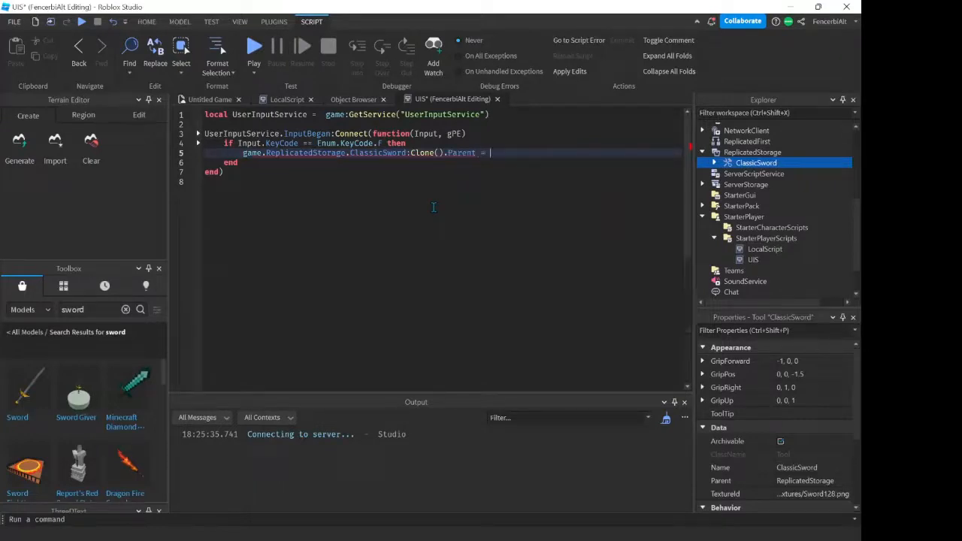
type("game.")
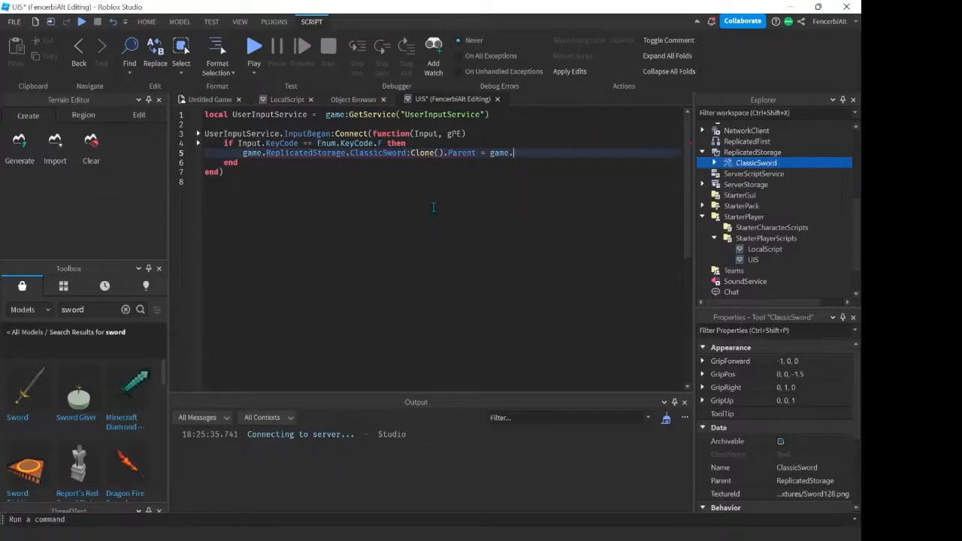
type("Par")
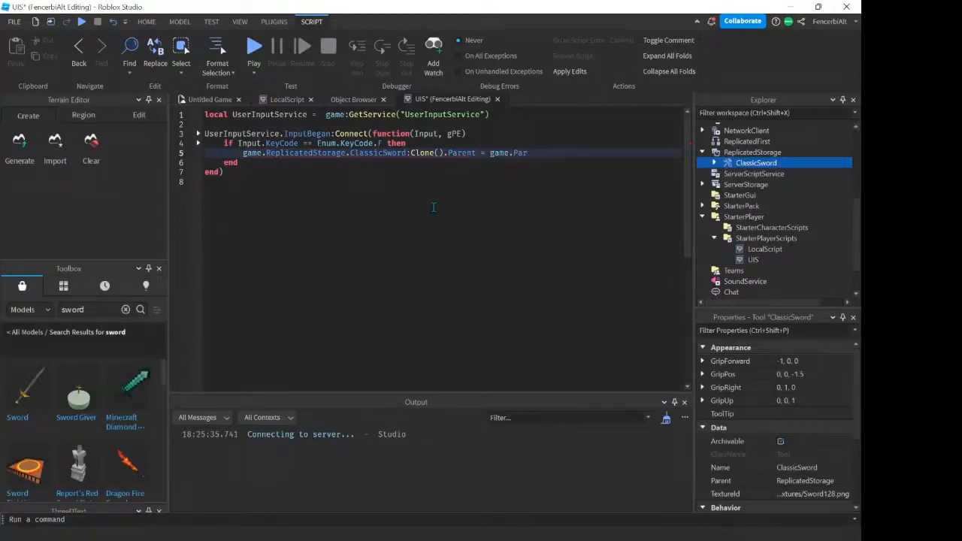
type("layers")
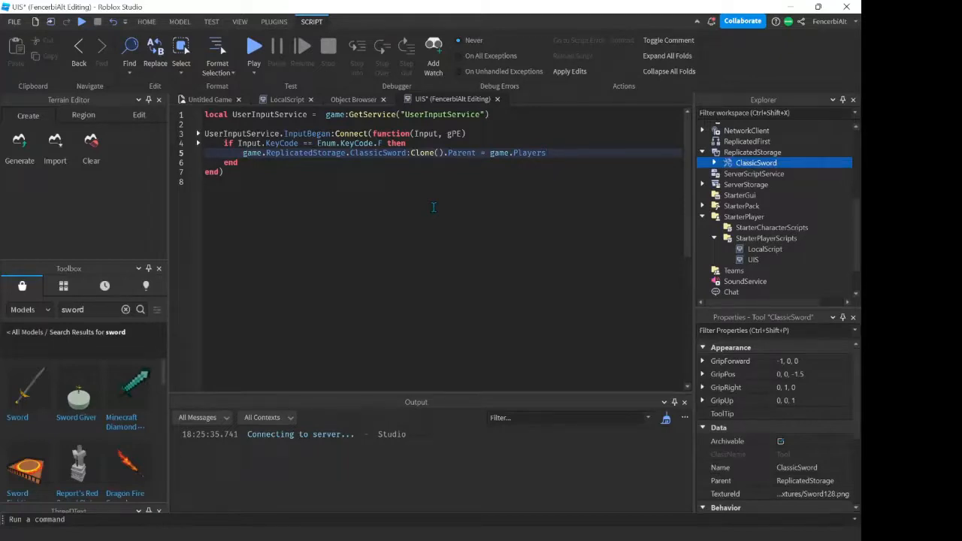
type(".LocalPlayer.")
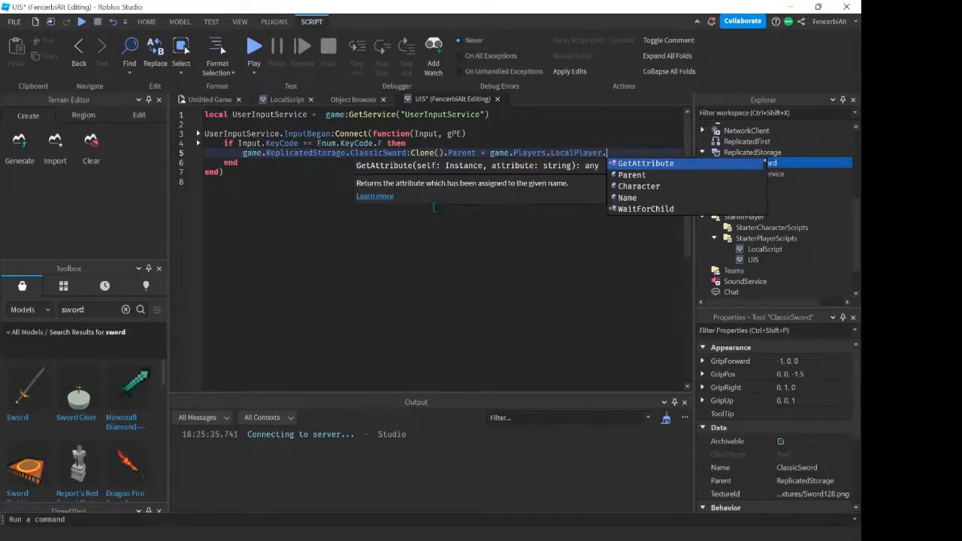
type("Backpack")
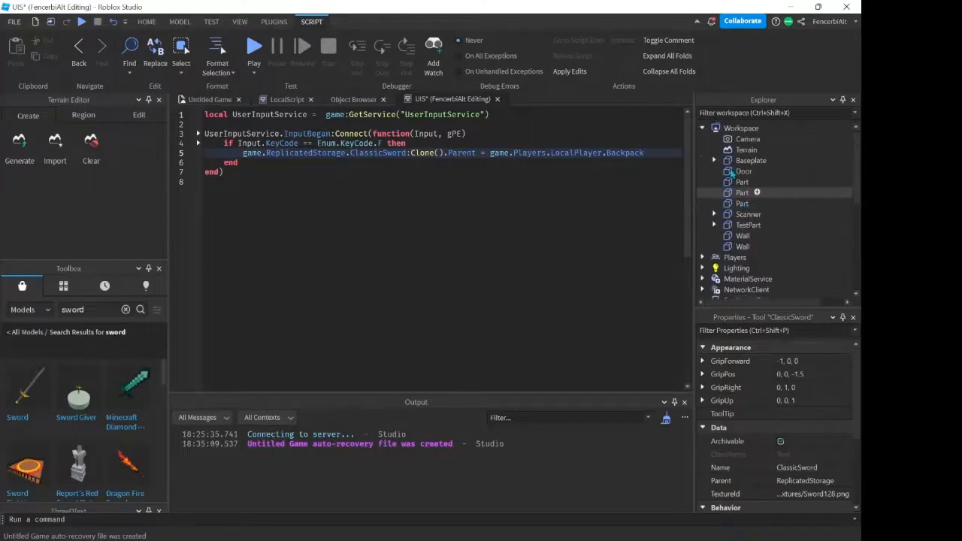
Step: Glance through Workspace and Players in the Explorer, then start a play test
left_click(756, 203)
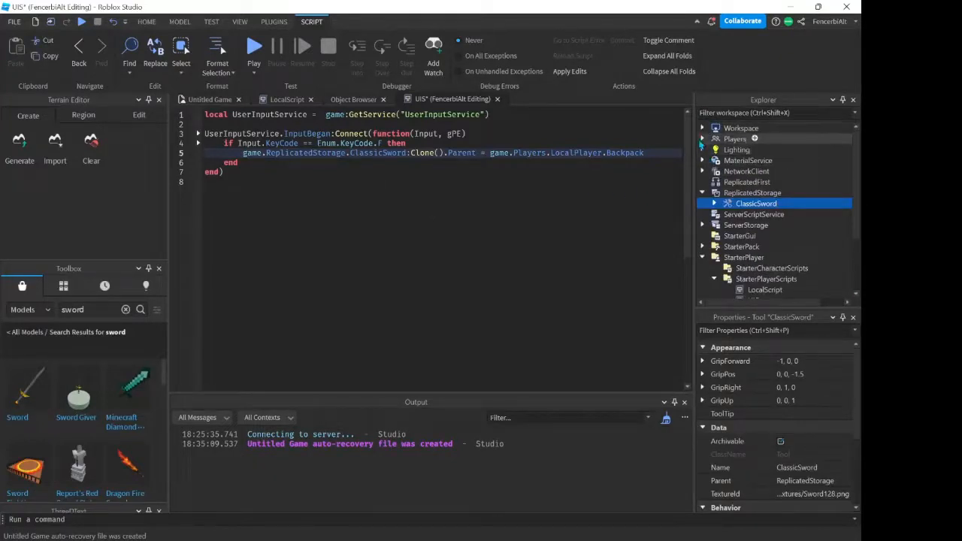
left_click(702, 139)
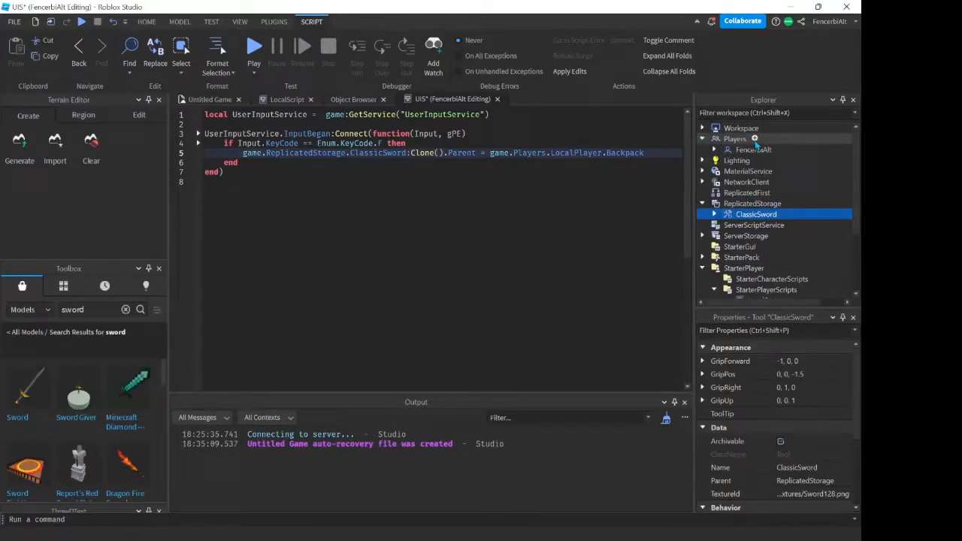
left_click(754, 149)
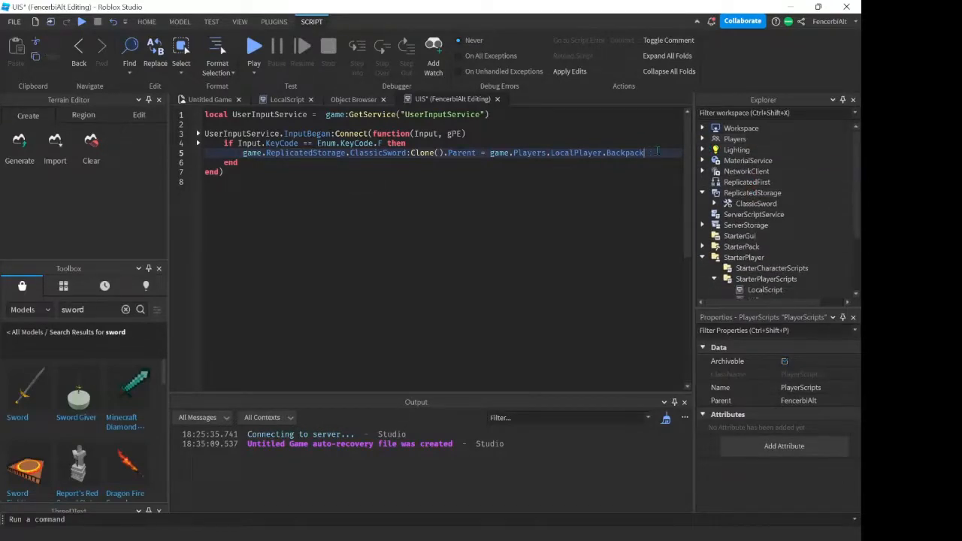
left_click(254, 48)
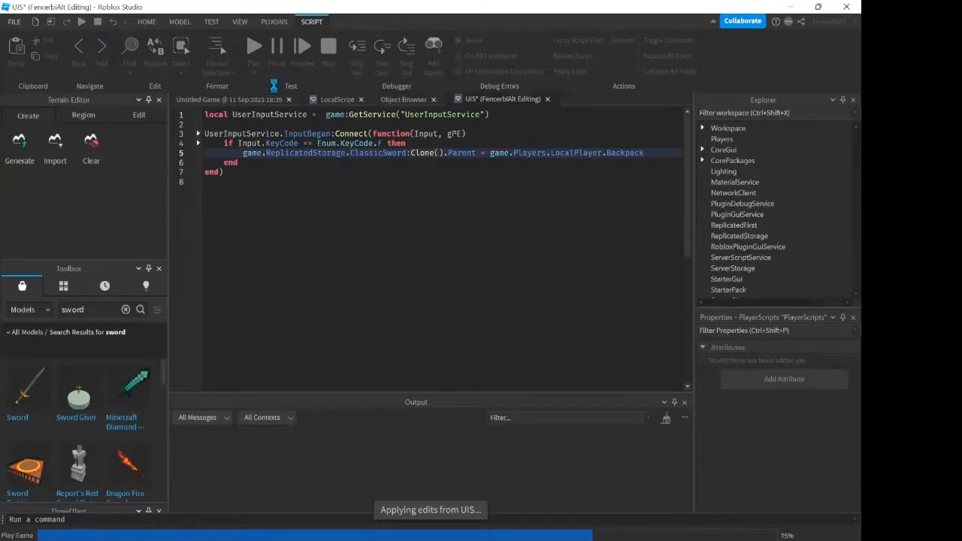
Step: Spawn ClassicSwords with F in the running game and open the in-game menu
left_click(252, 45)
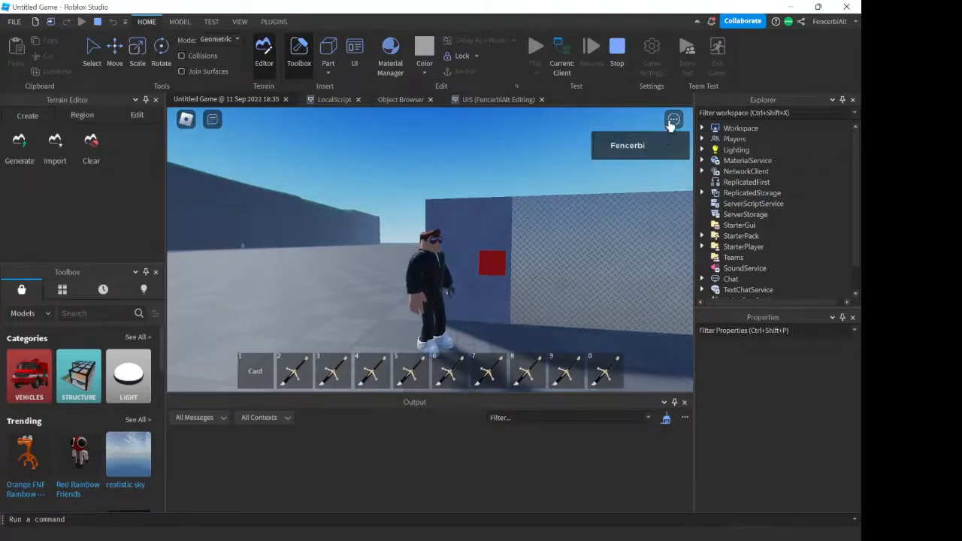
left_click(674, 120)
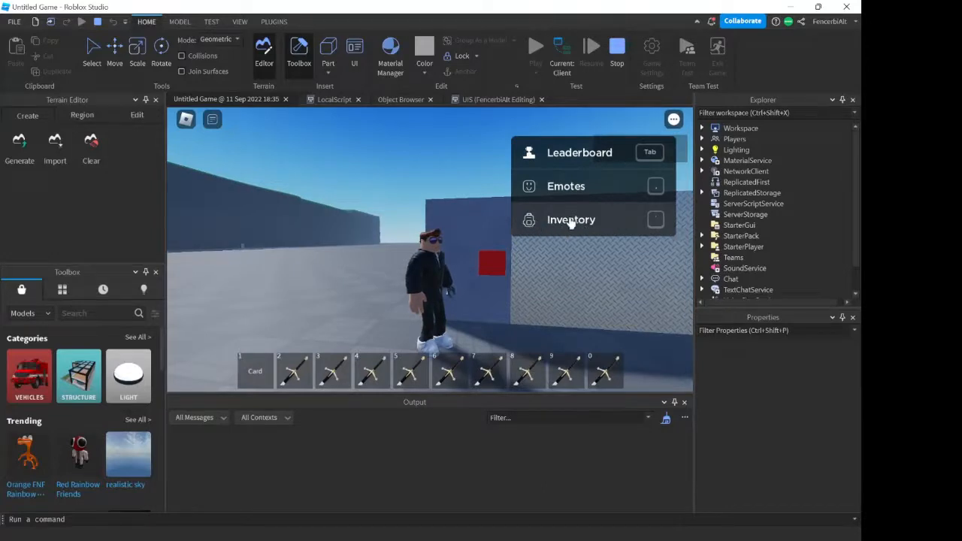
Step: Open the inventory and select the extra ClassicSword clones in the player's Backpack for deletion
left_click(571, 219)
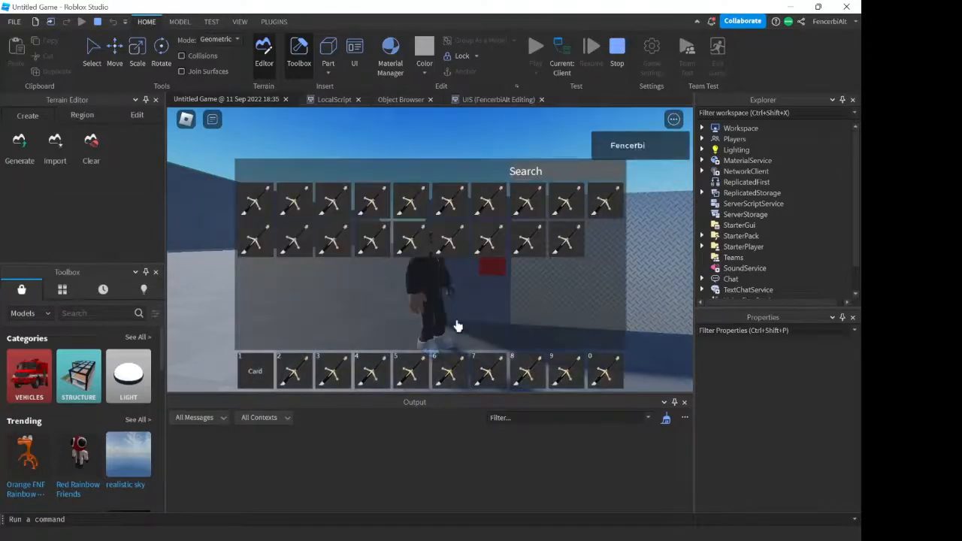
mouse_move(415, 325)
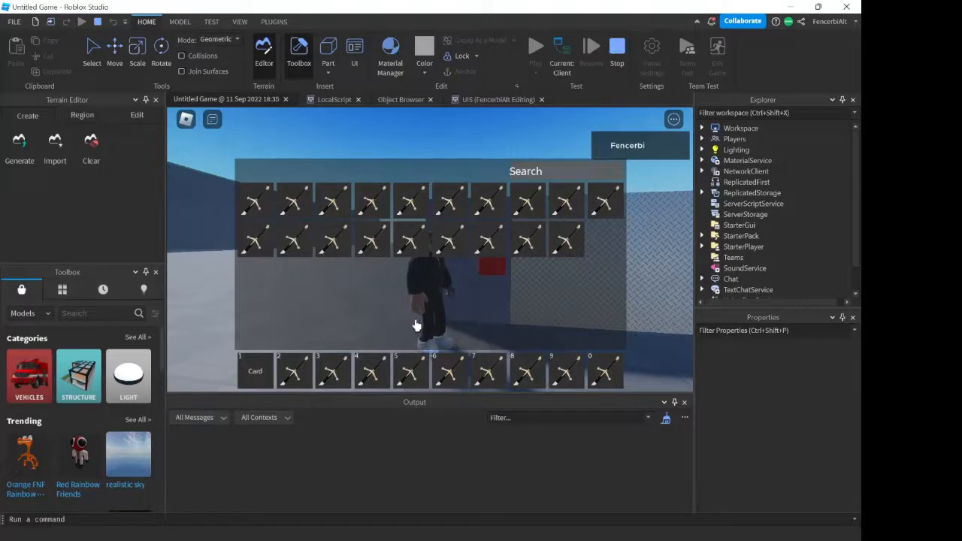
left_click(703, 138)
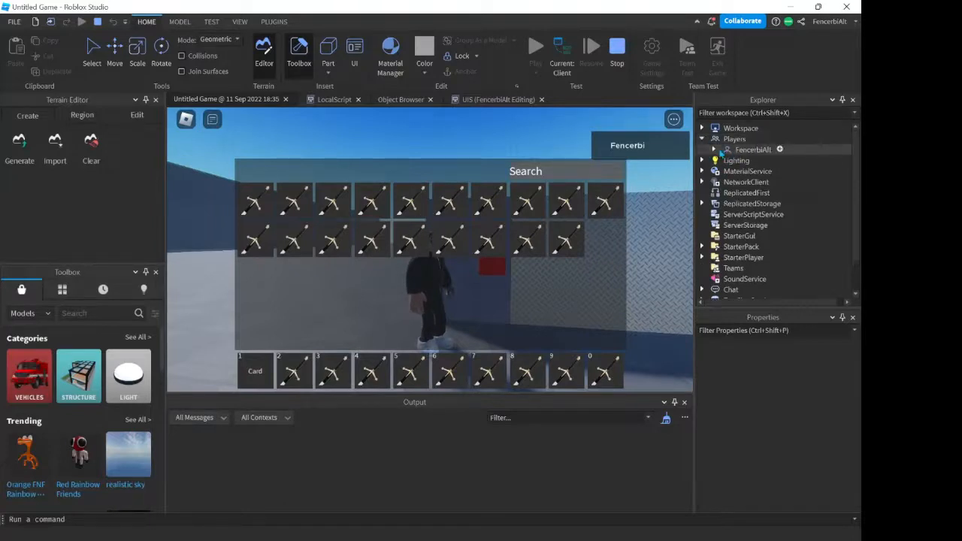
left_click(713, 151)
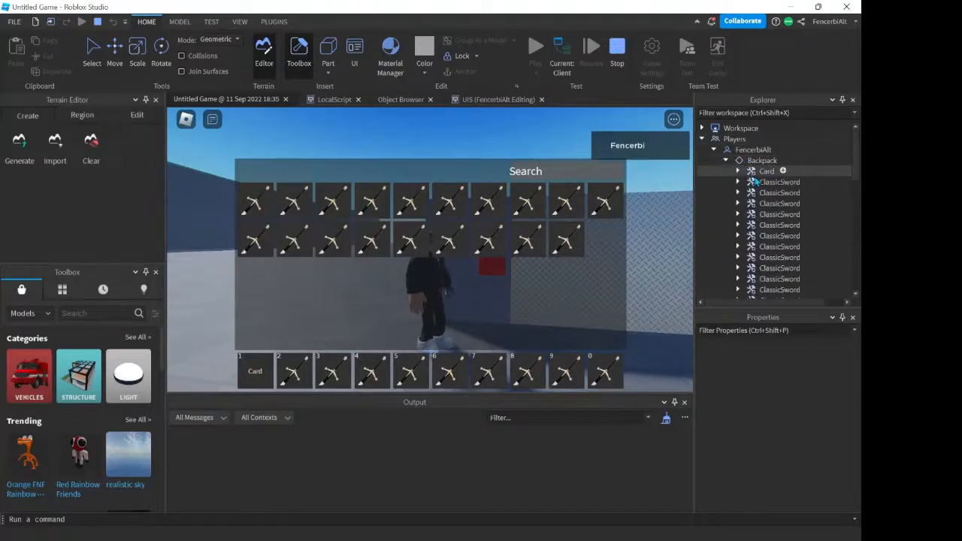
scroll("down", 3)
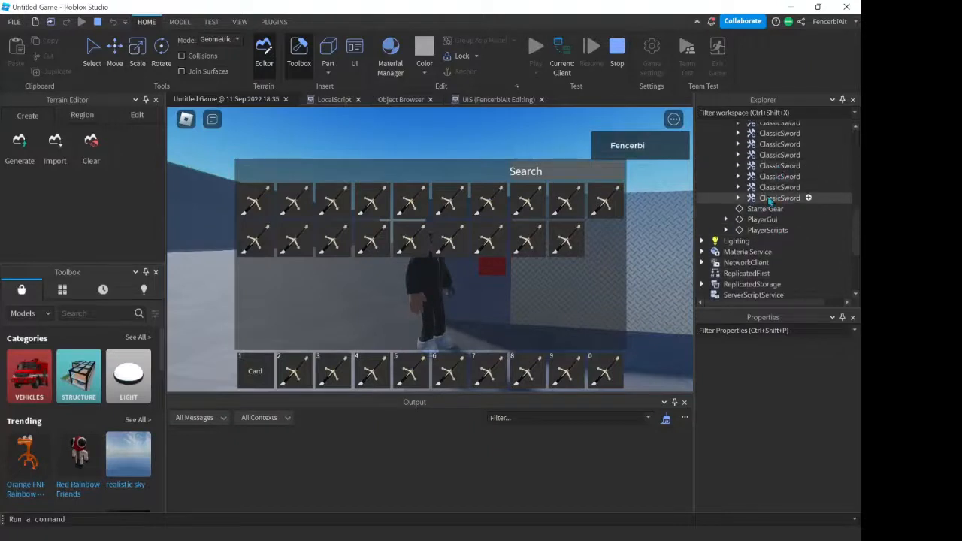
left_click(779, 199)
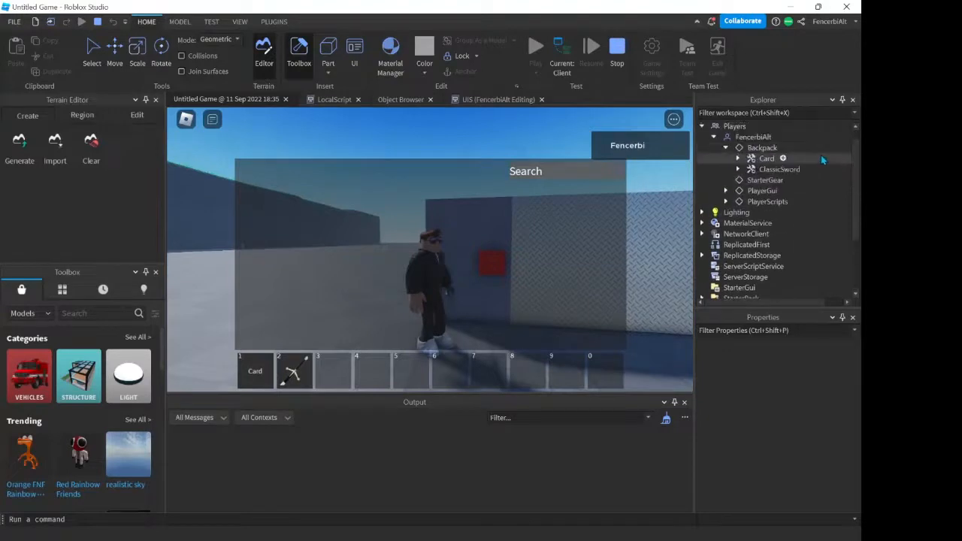
Step: Inspect Card and equip the remaining cloned ClassicSword from the player's Backpack
left_click(767, 159)
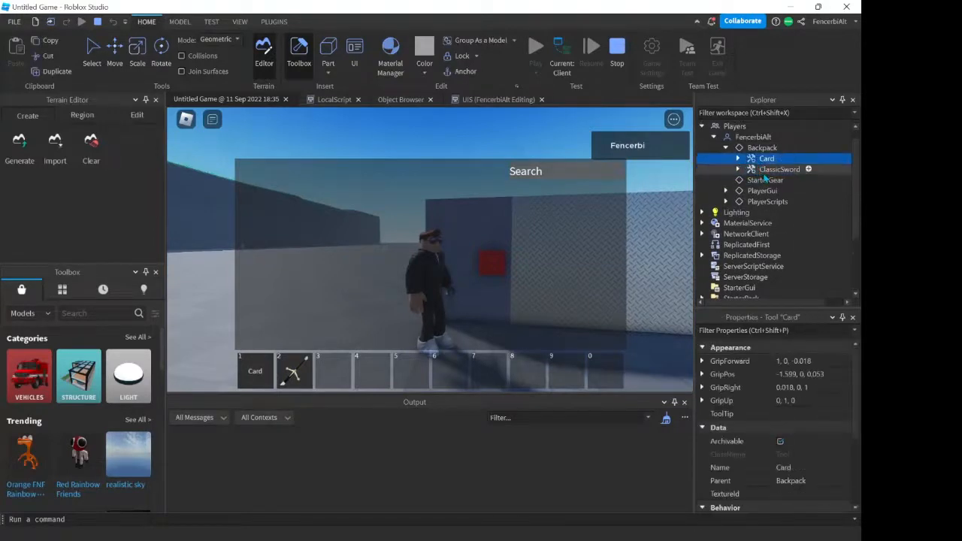
left_click(779, 169)
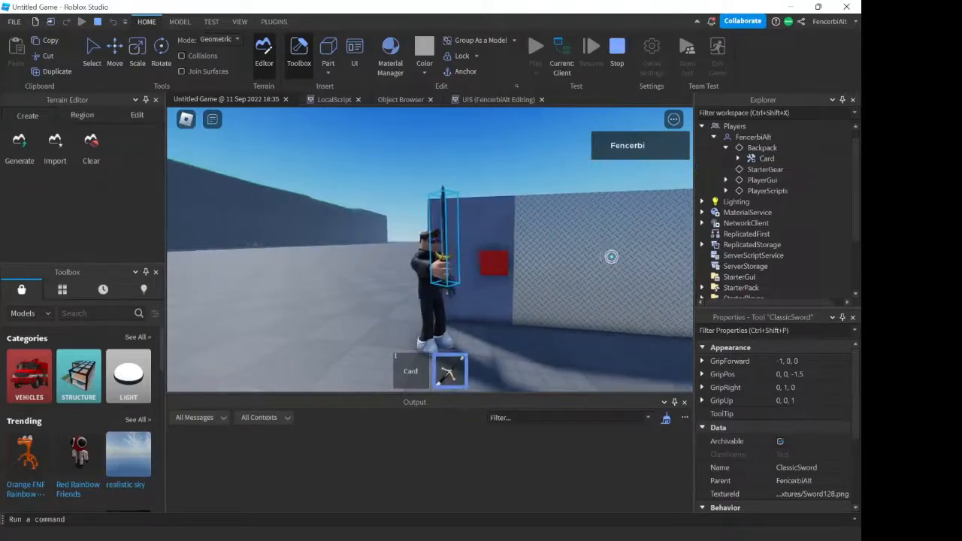
left_click(760, 147)
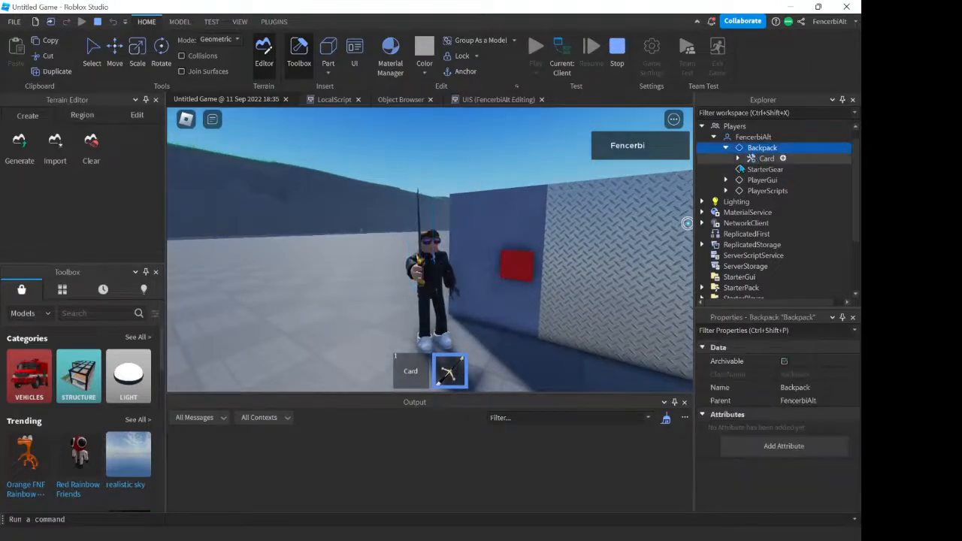
Step: Browse Players and Workspace in Explorer, then stop the play test
left_click(701, 138)
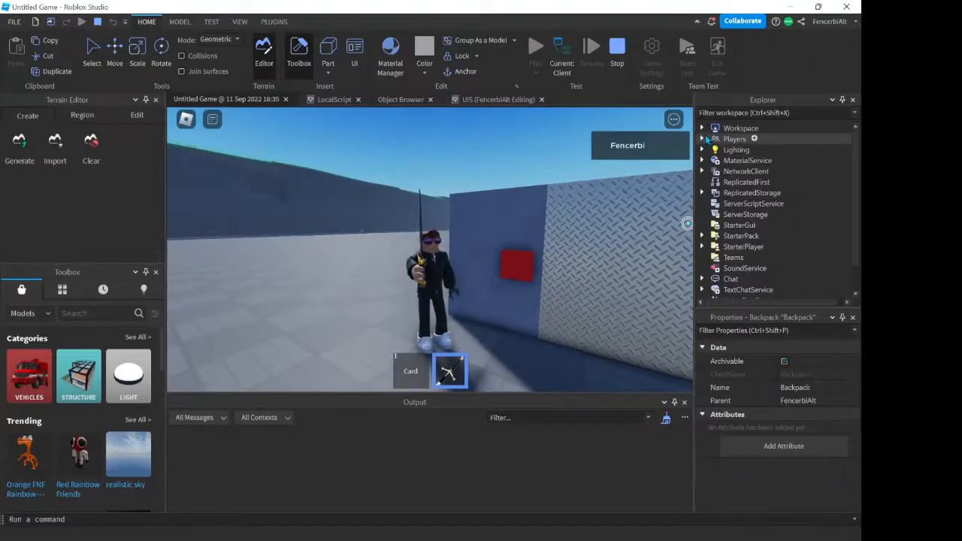
left_click(702, 127)
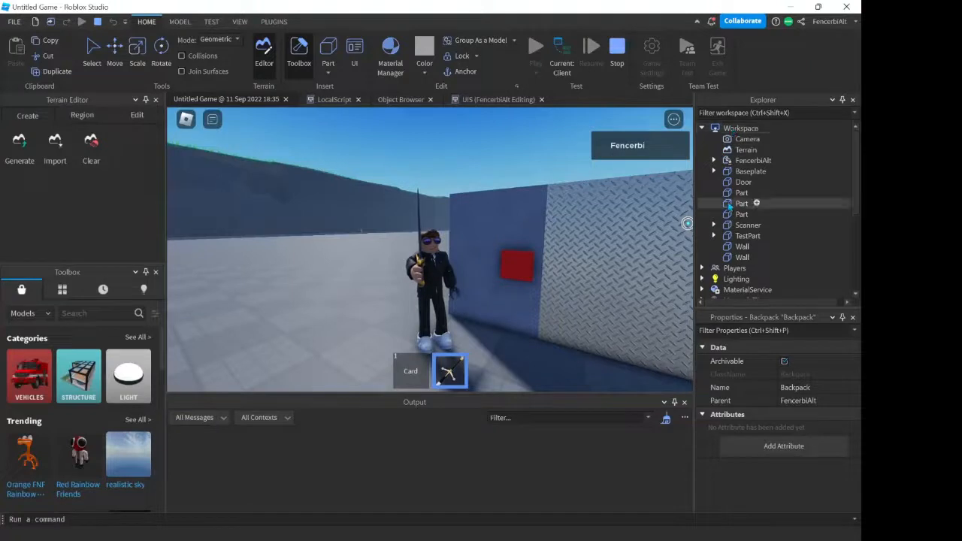
left_click(713, 160)
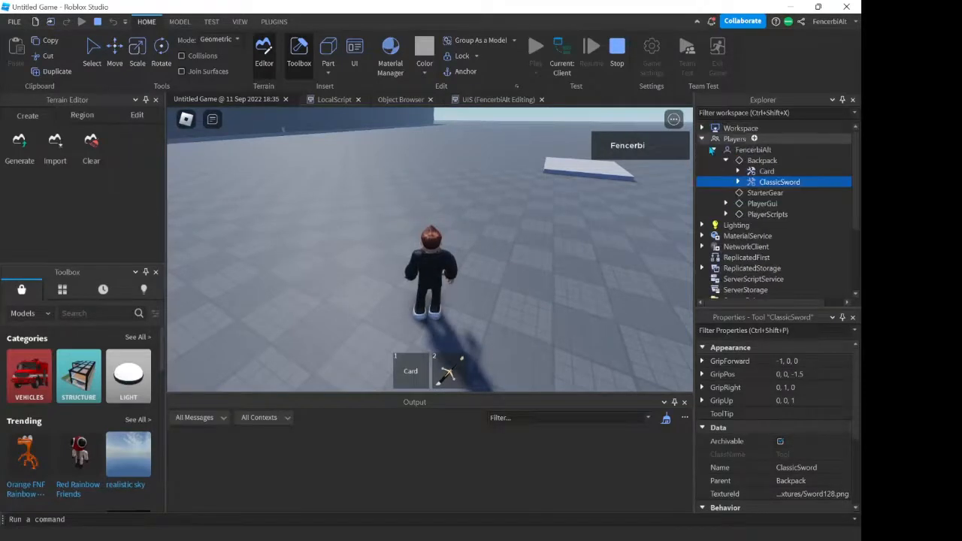
left_click(701, 138)
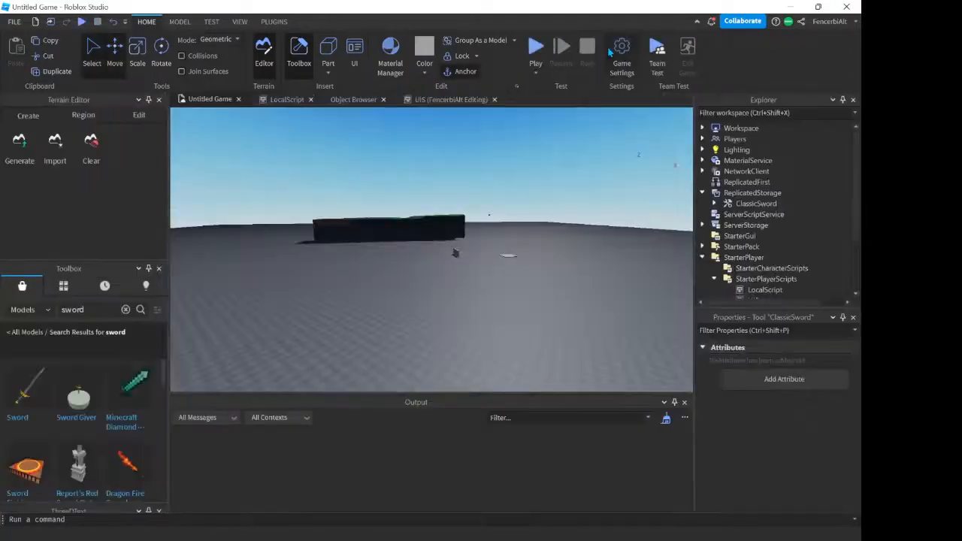
Step: View the UIS script once more, then return to the Untitled Game 3D viewport
left_click(451, 99)
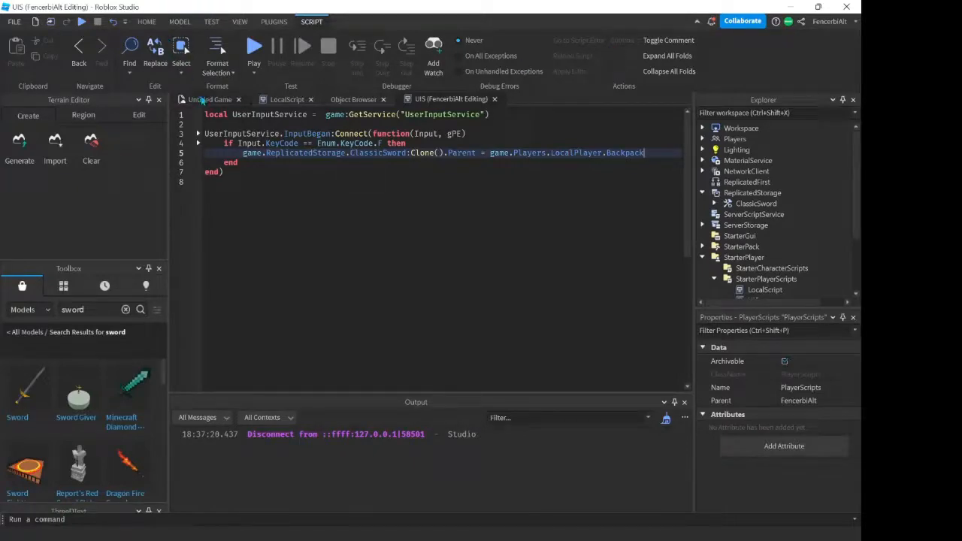
left_click(211, 99)
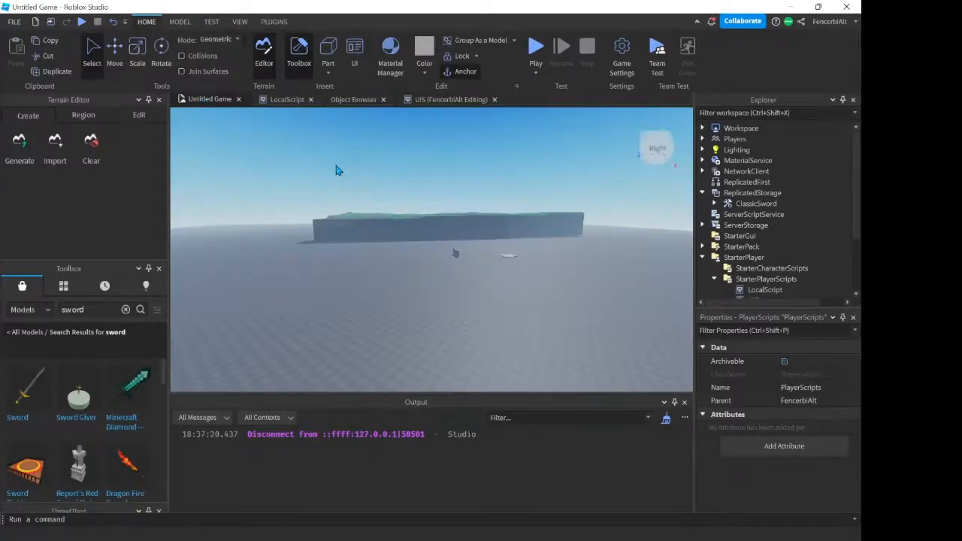